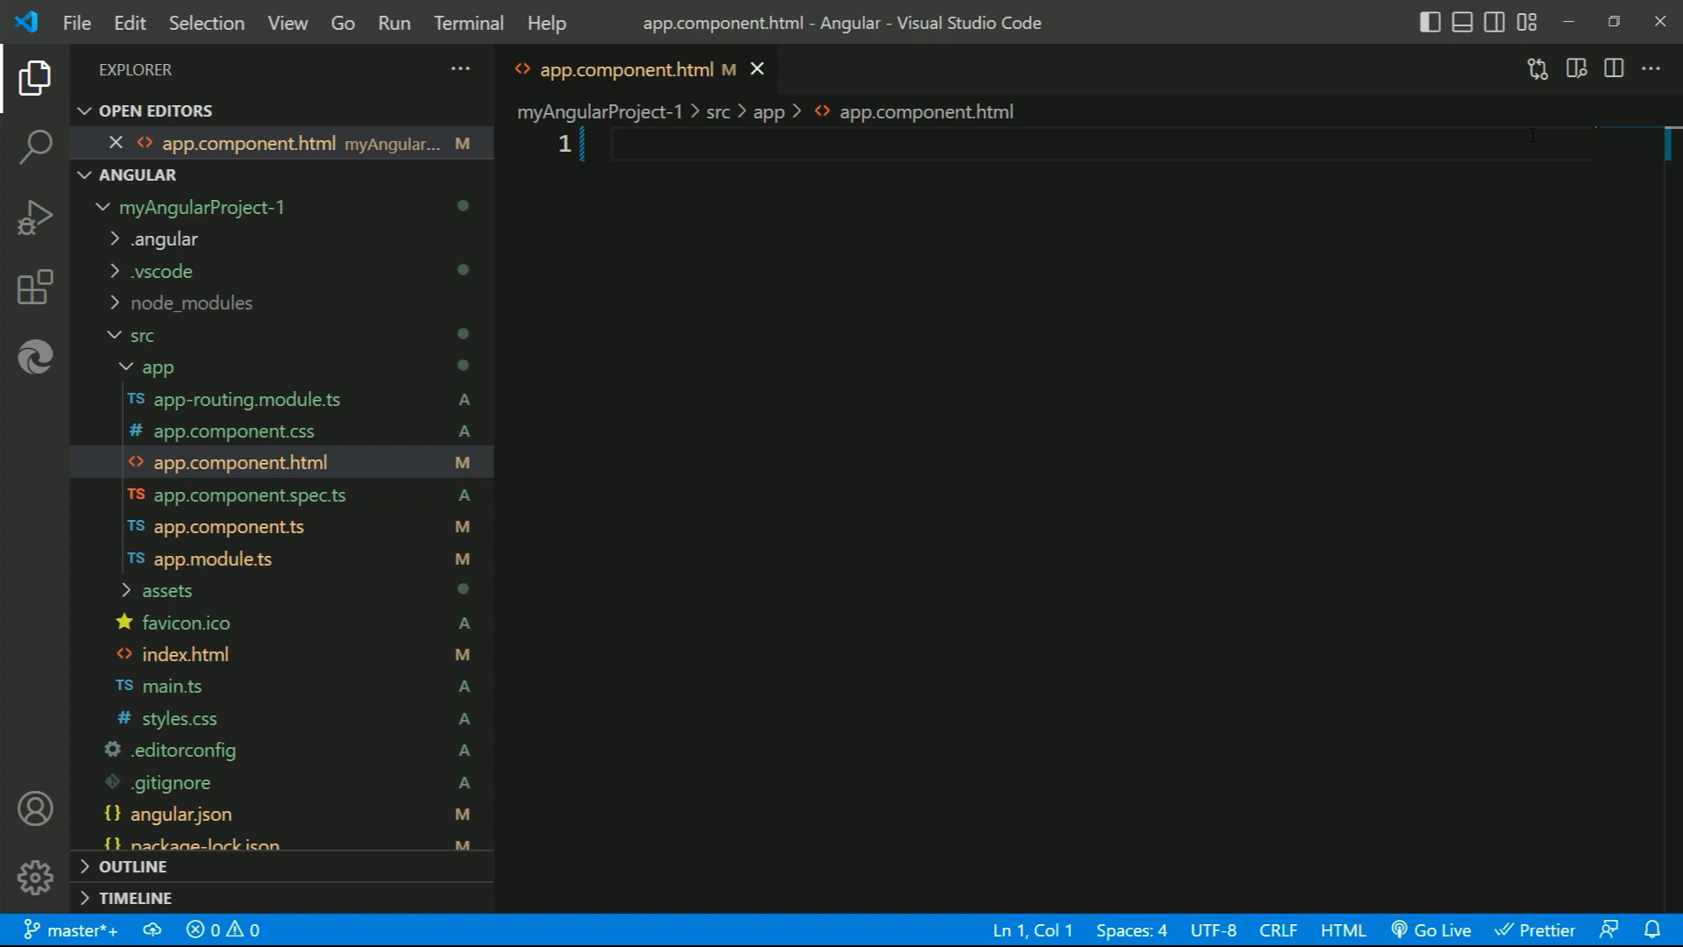
Write <input type="text" (keydown)="isShift()"/> in app.component.html
text(<input type="text" />)
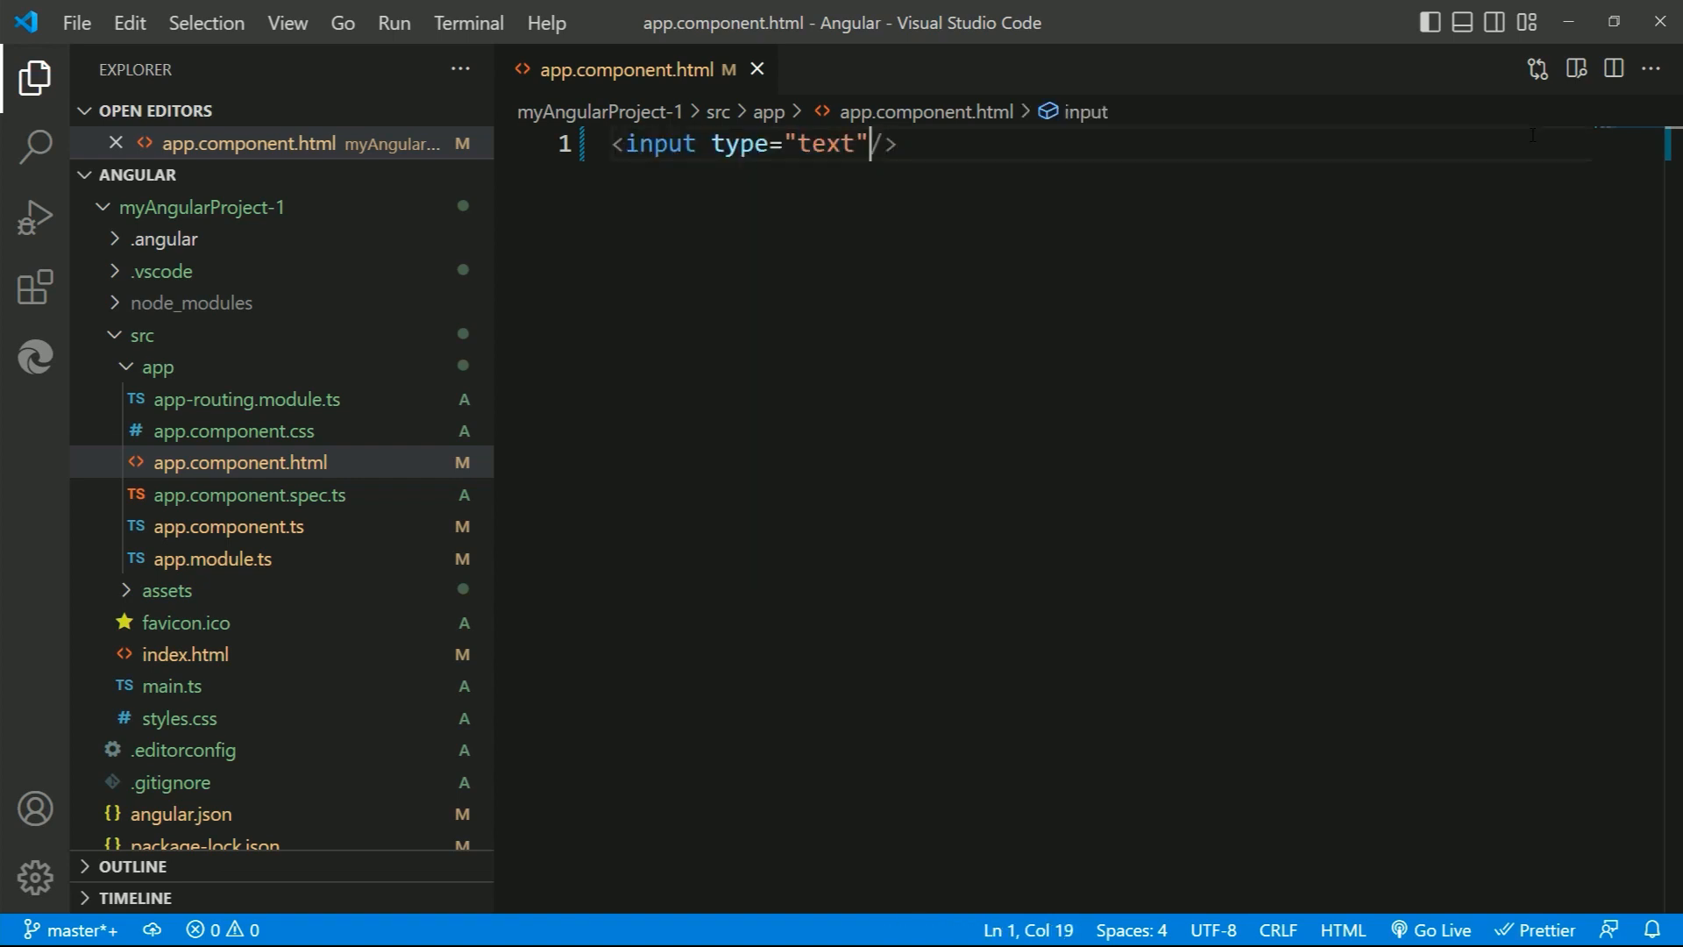
text((keydown)
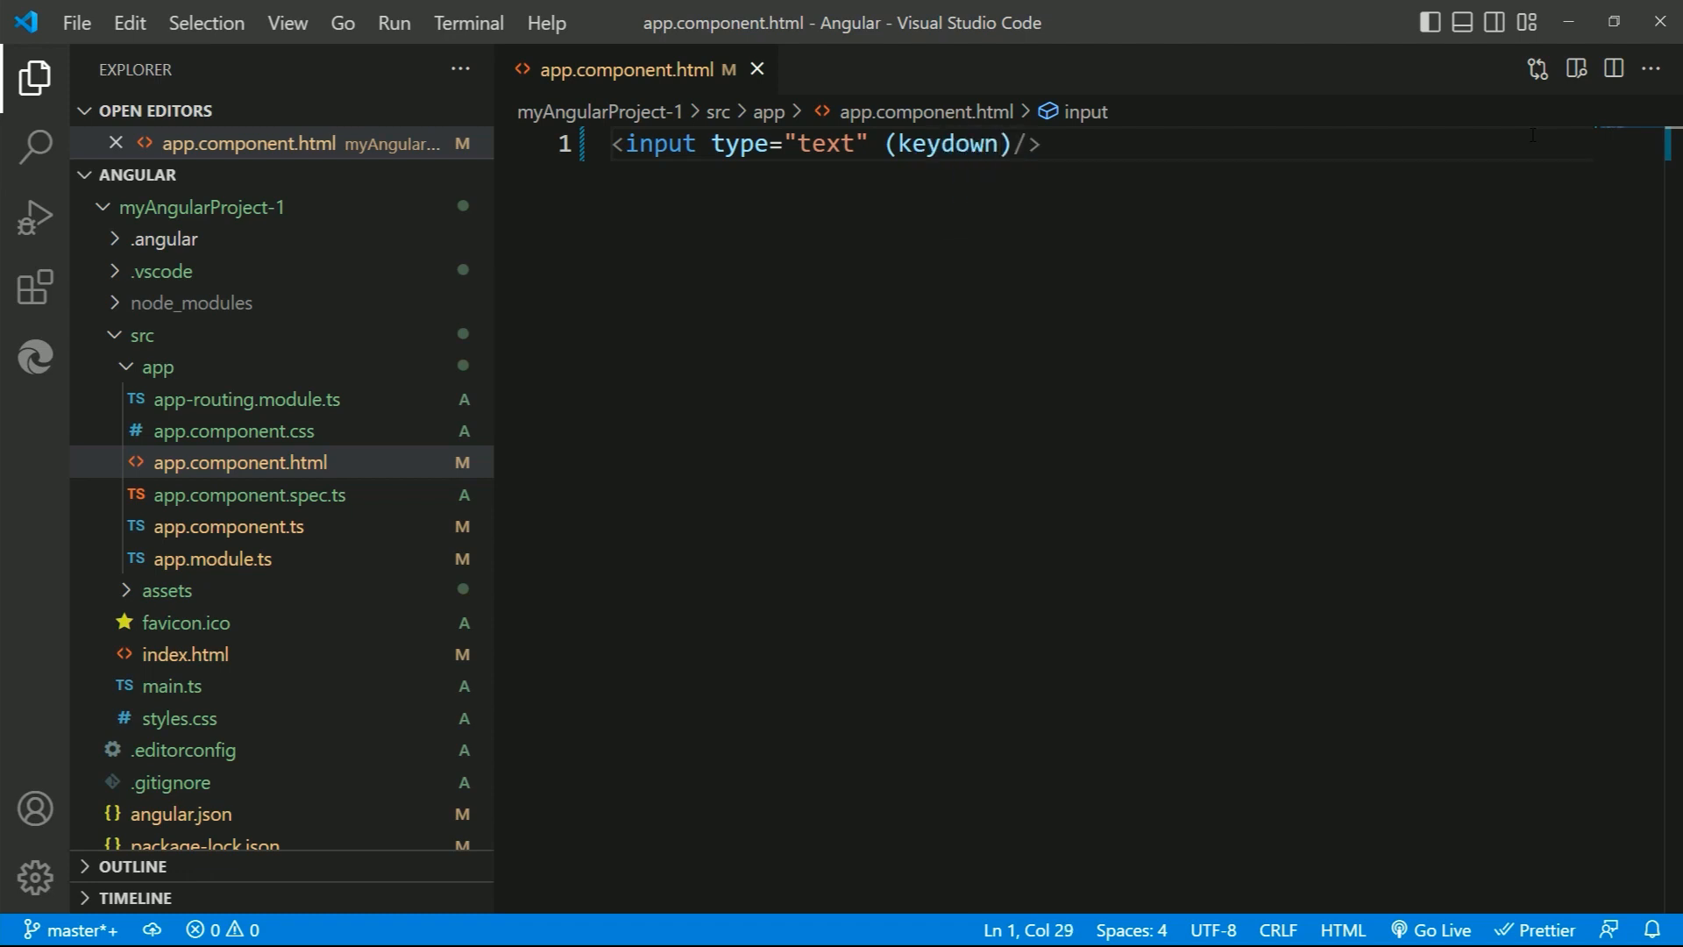
text(="i")
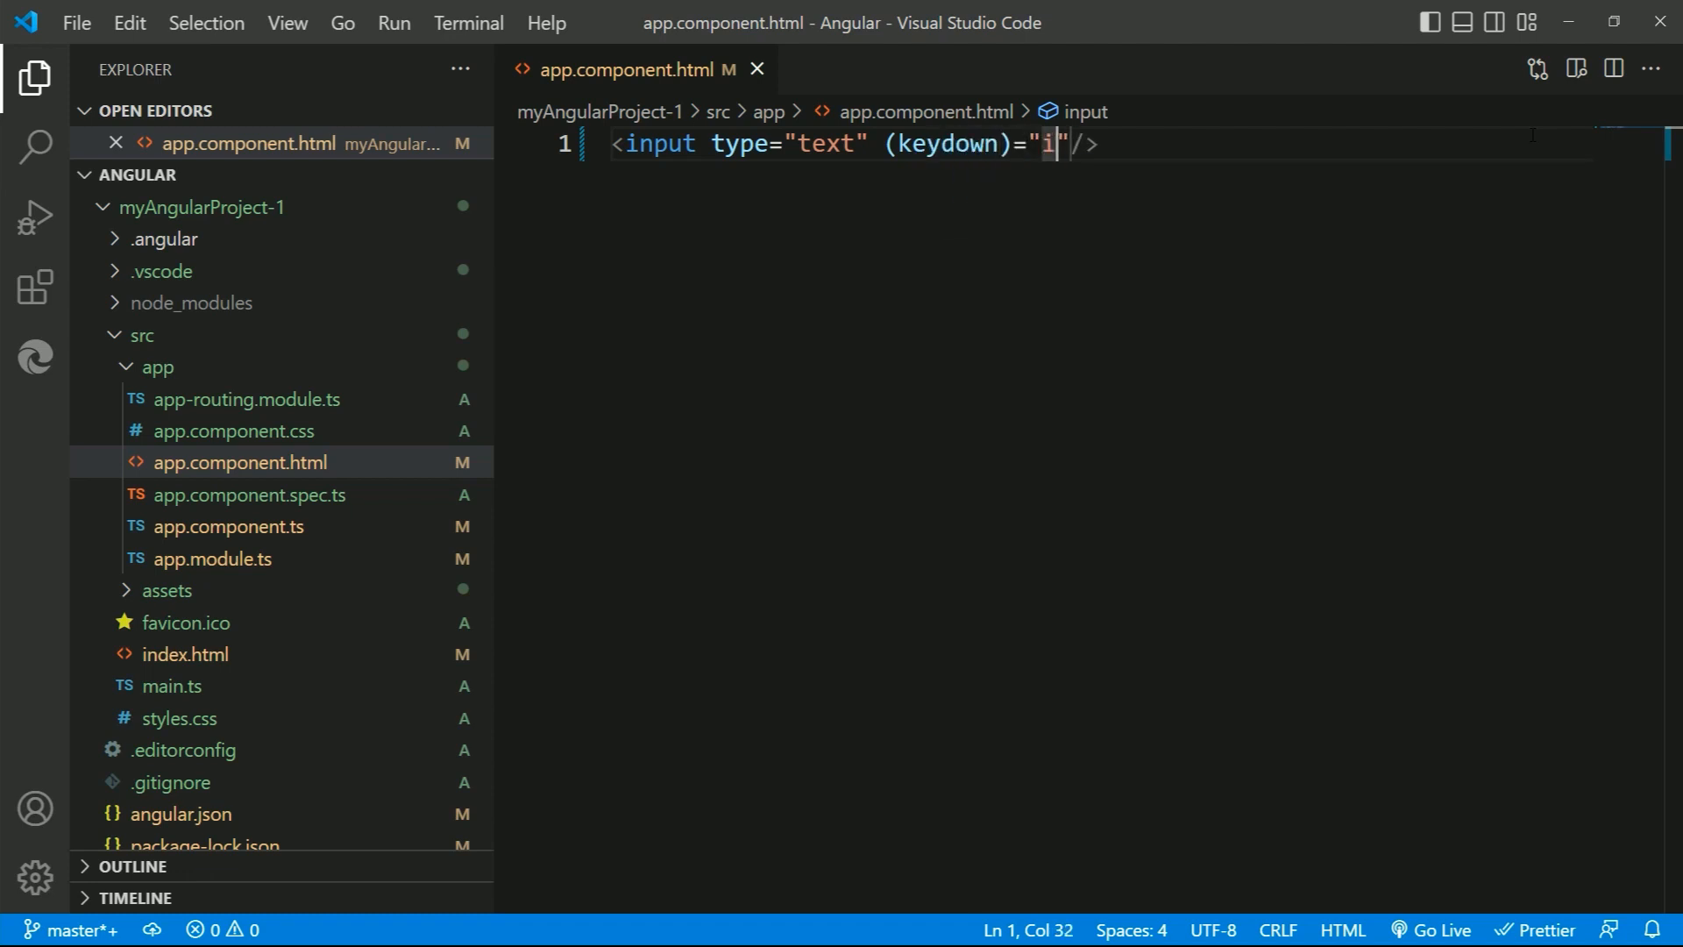
text(sShift)
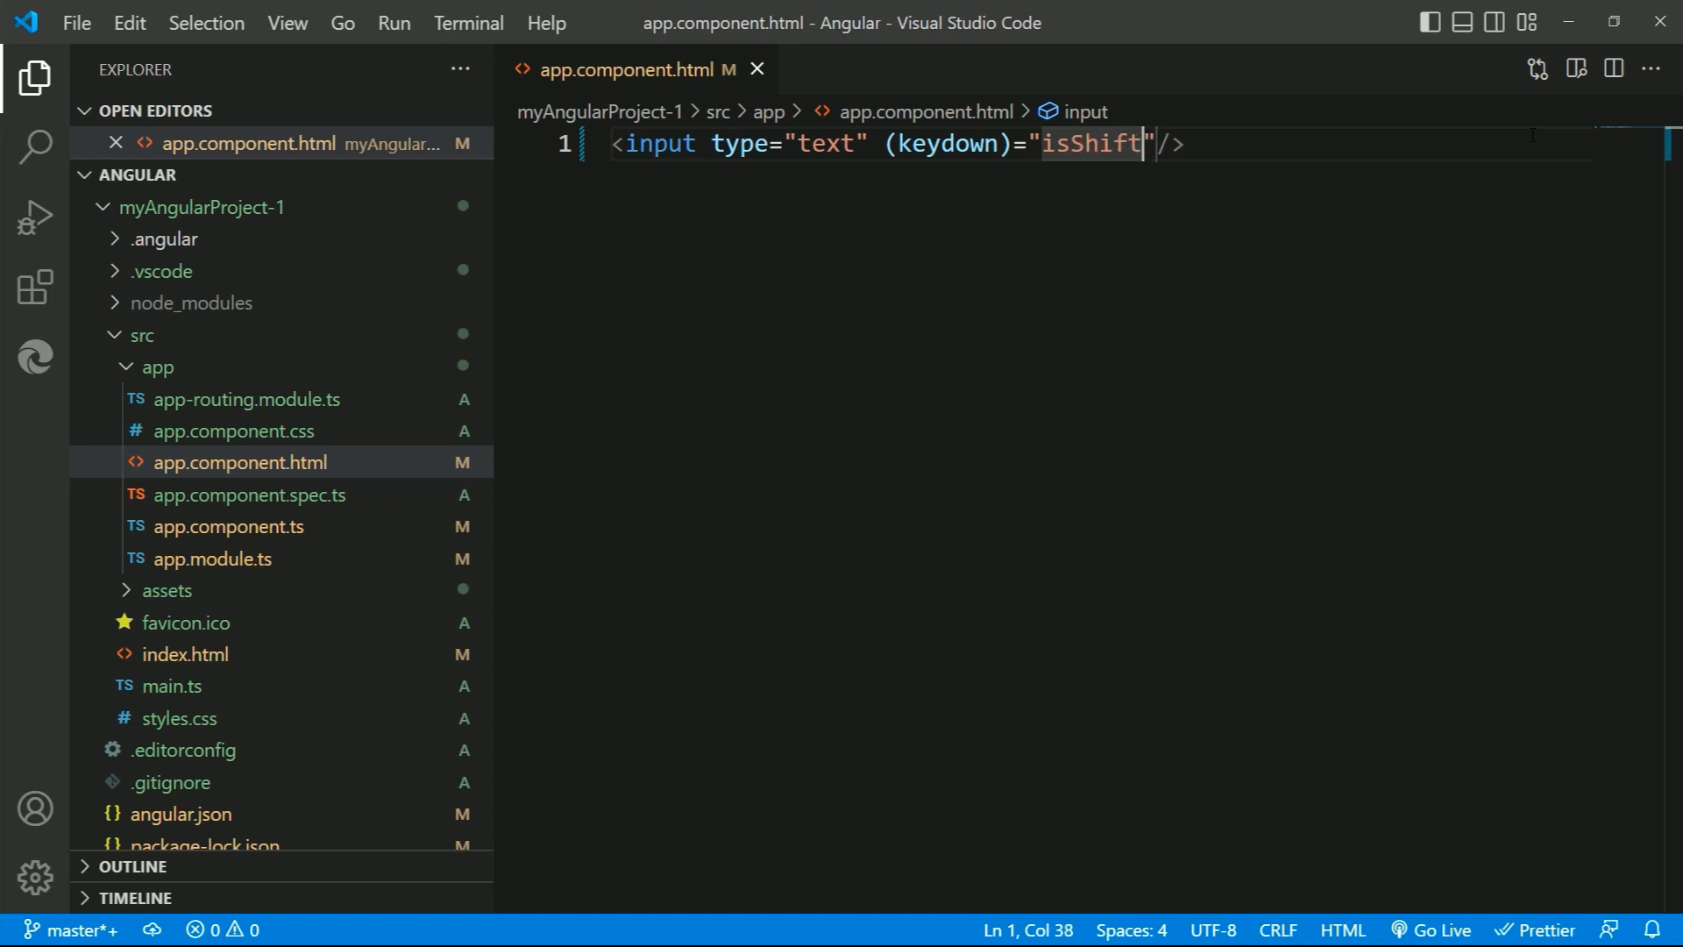
text(())
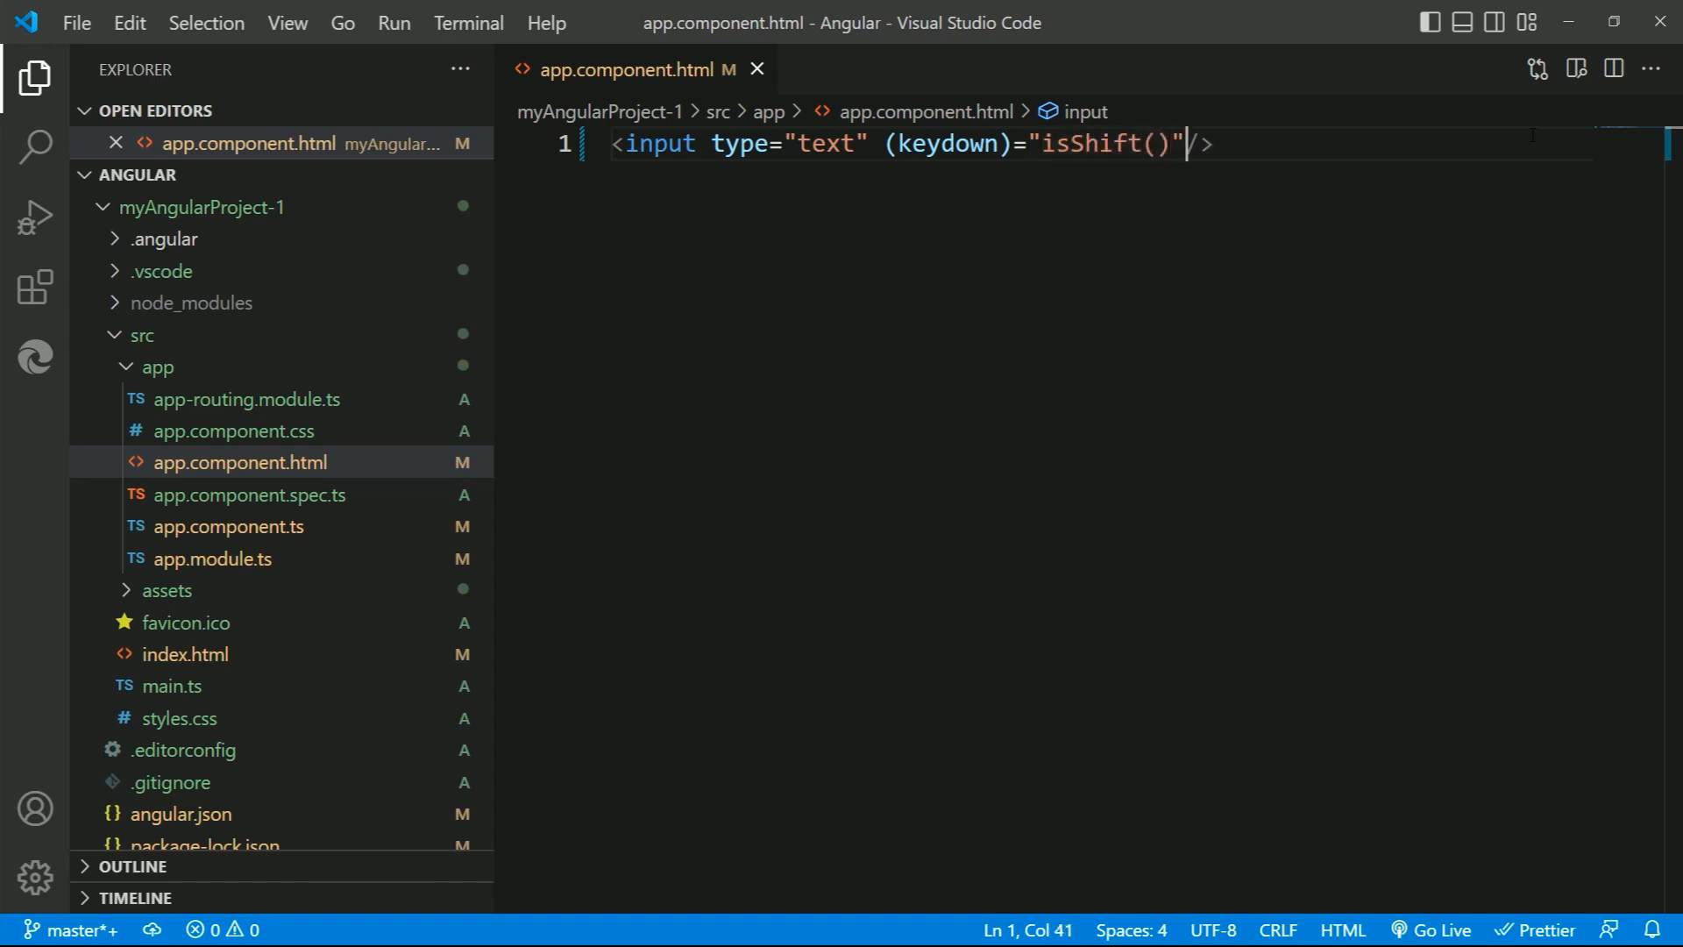
mouse_move(333, 540)
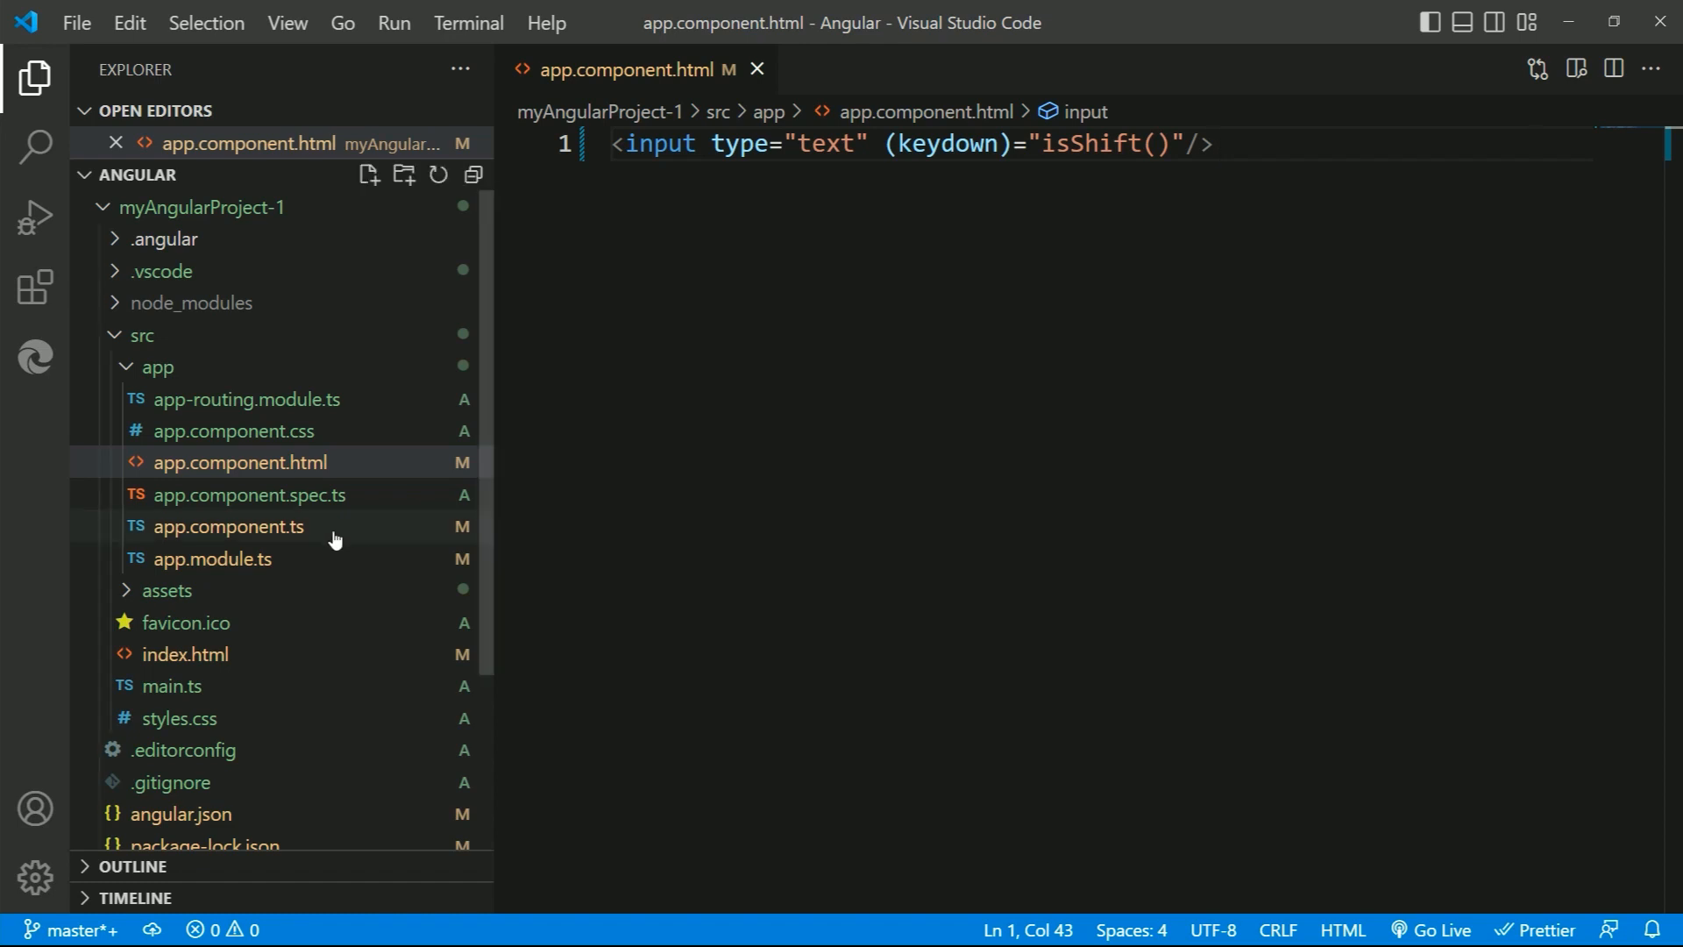
Add an isShift() method in app.component.ts that logs 'Shift + Y is pressed'
click(228, 526)
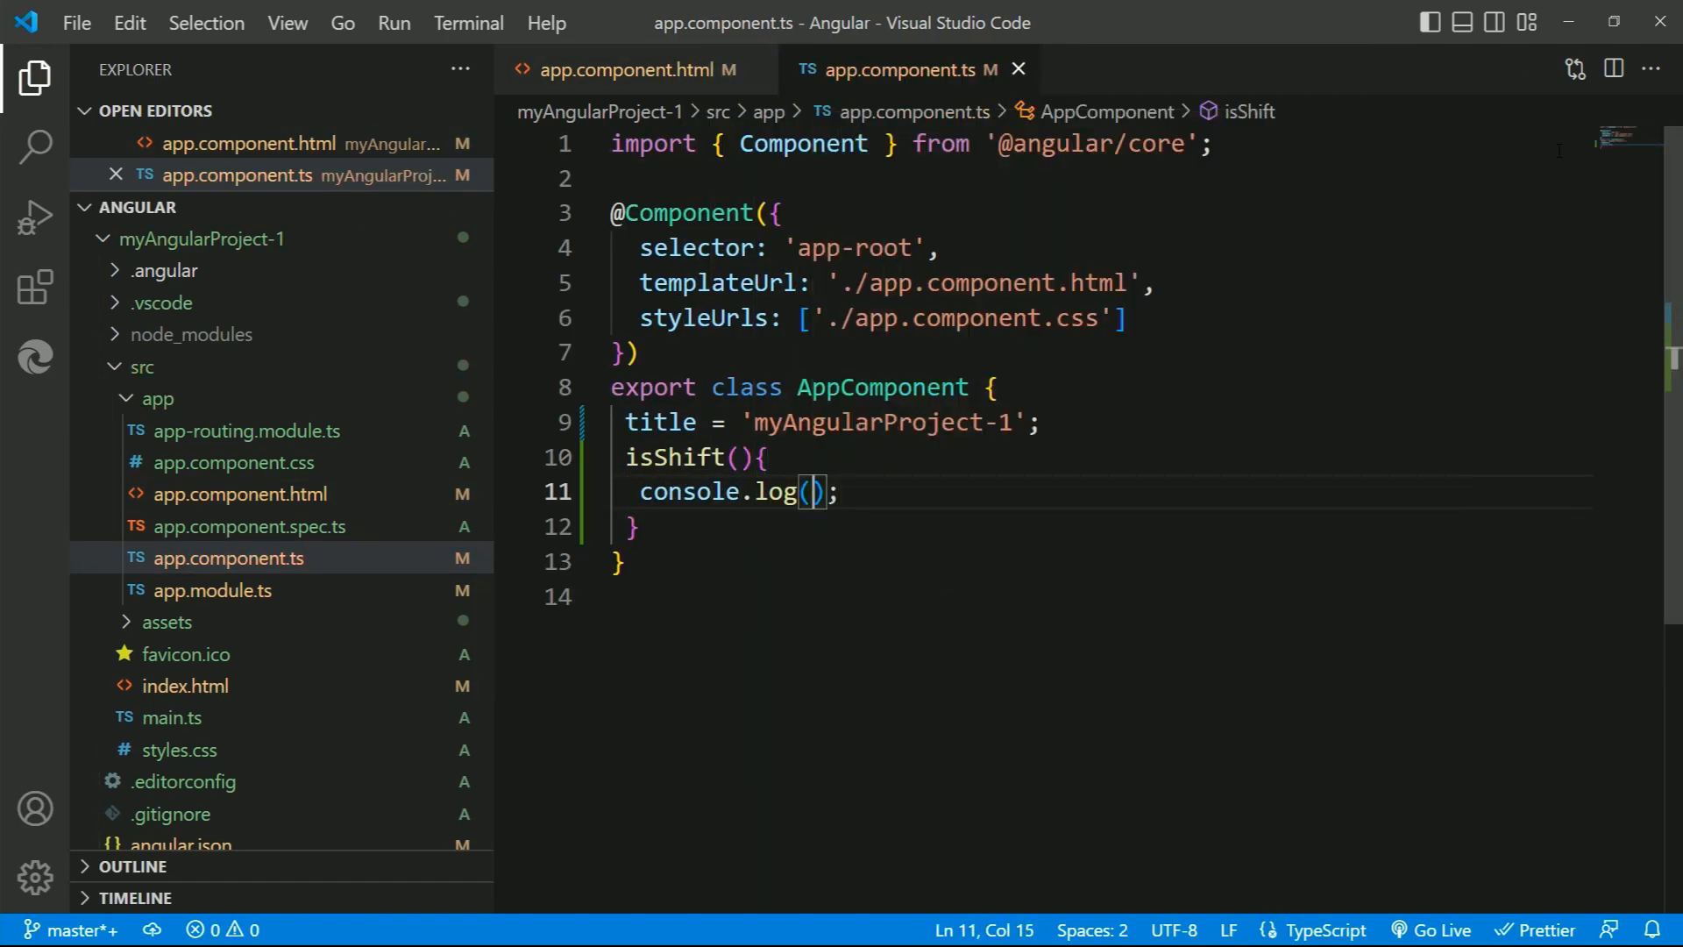
text('Shift + Y ')
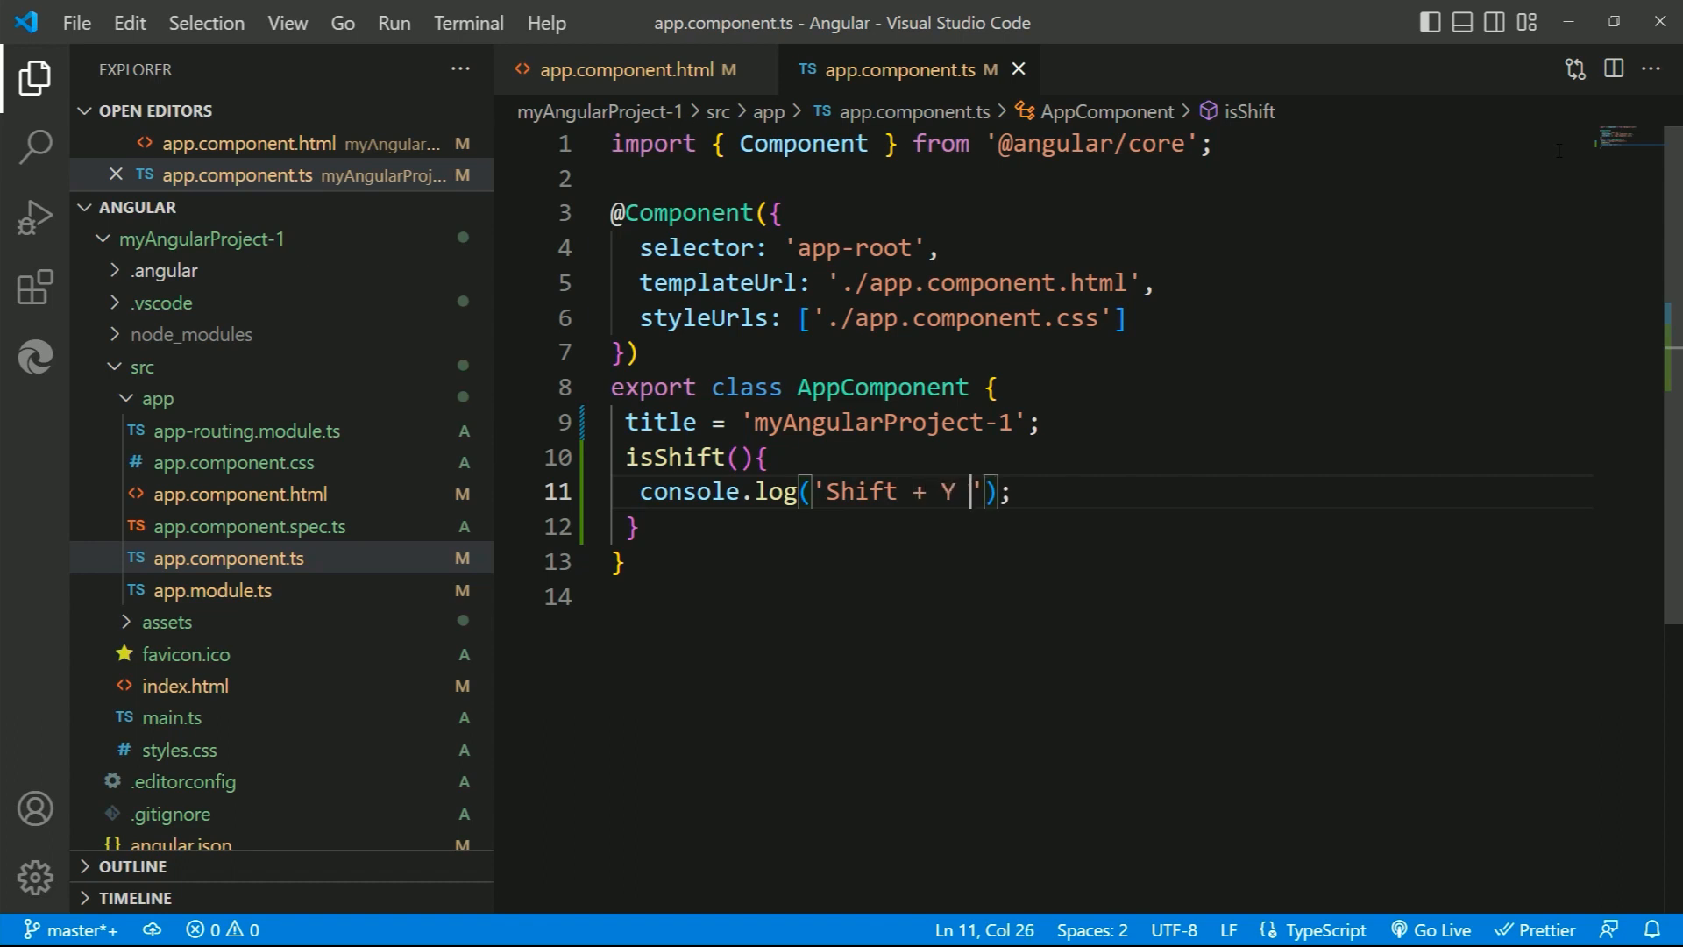
text(is pressed)
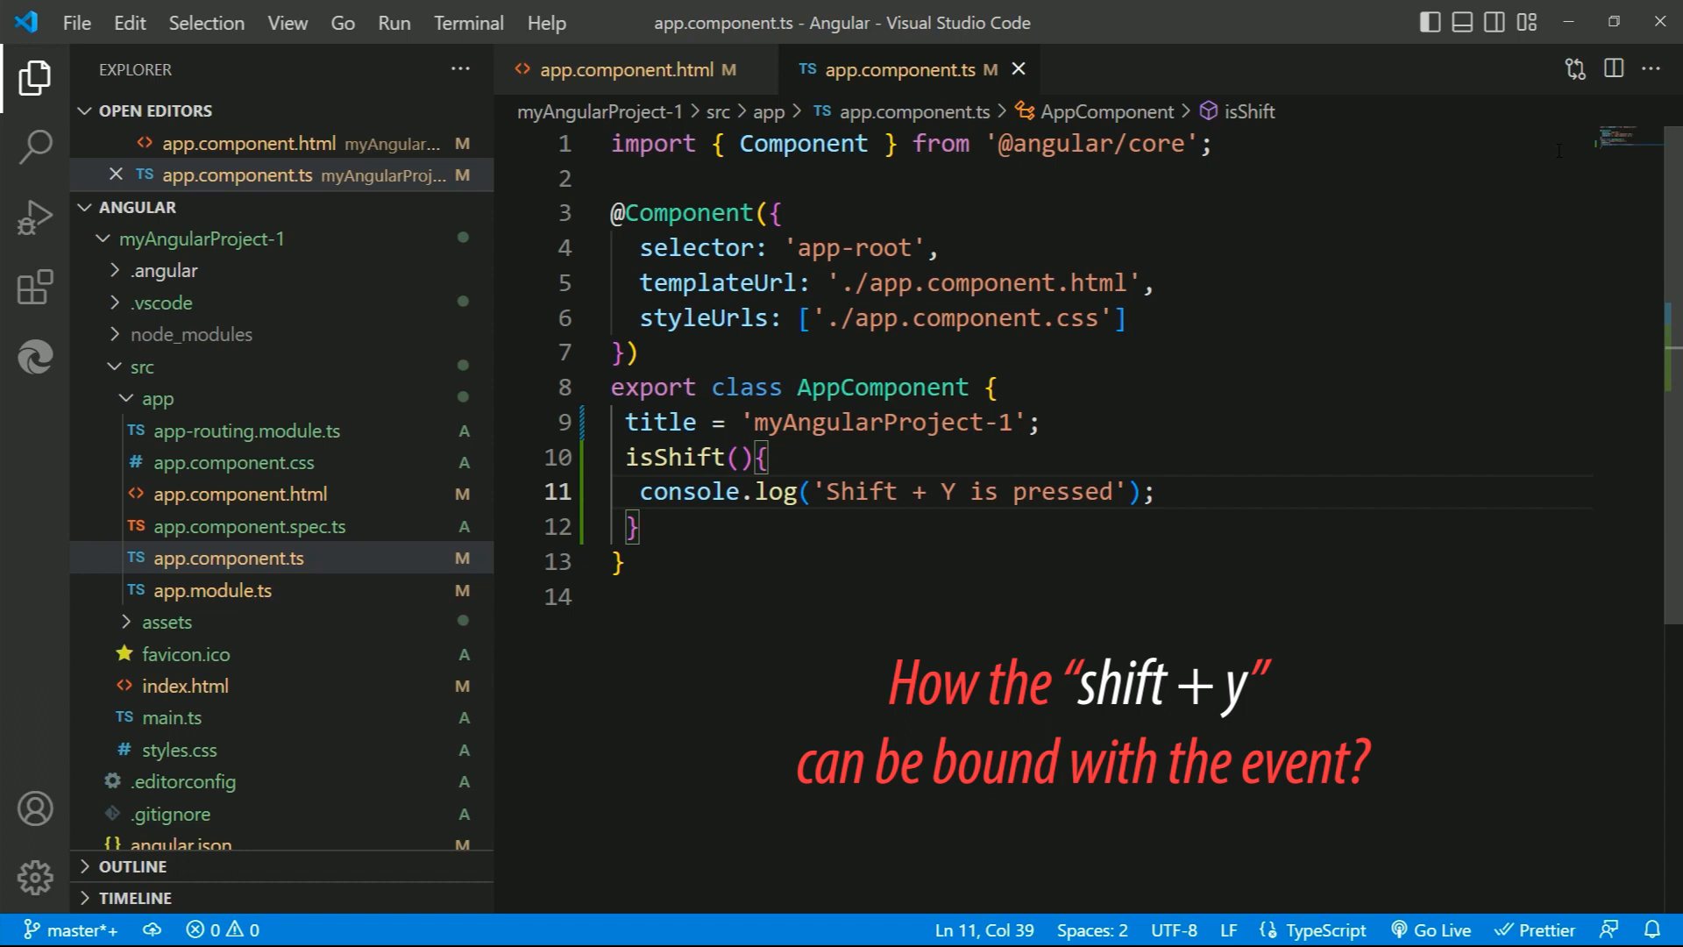
Change the template binding from (keydown) to (keydown.shift.y)
click(626, 68)
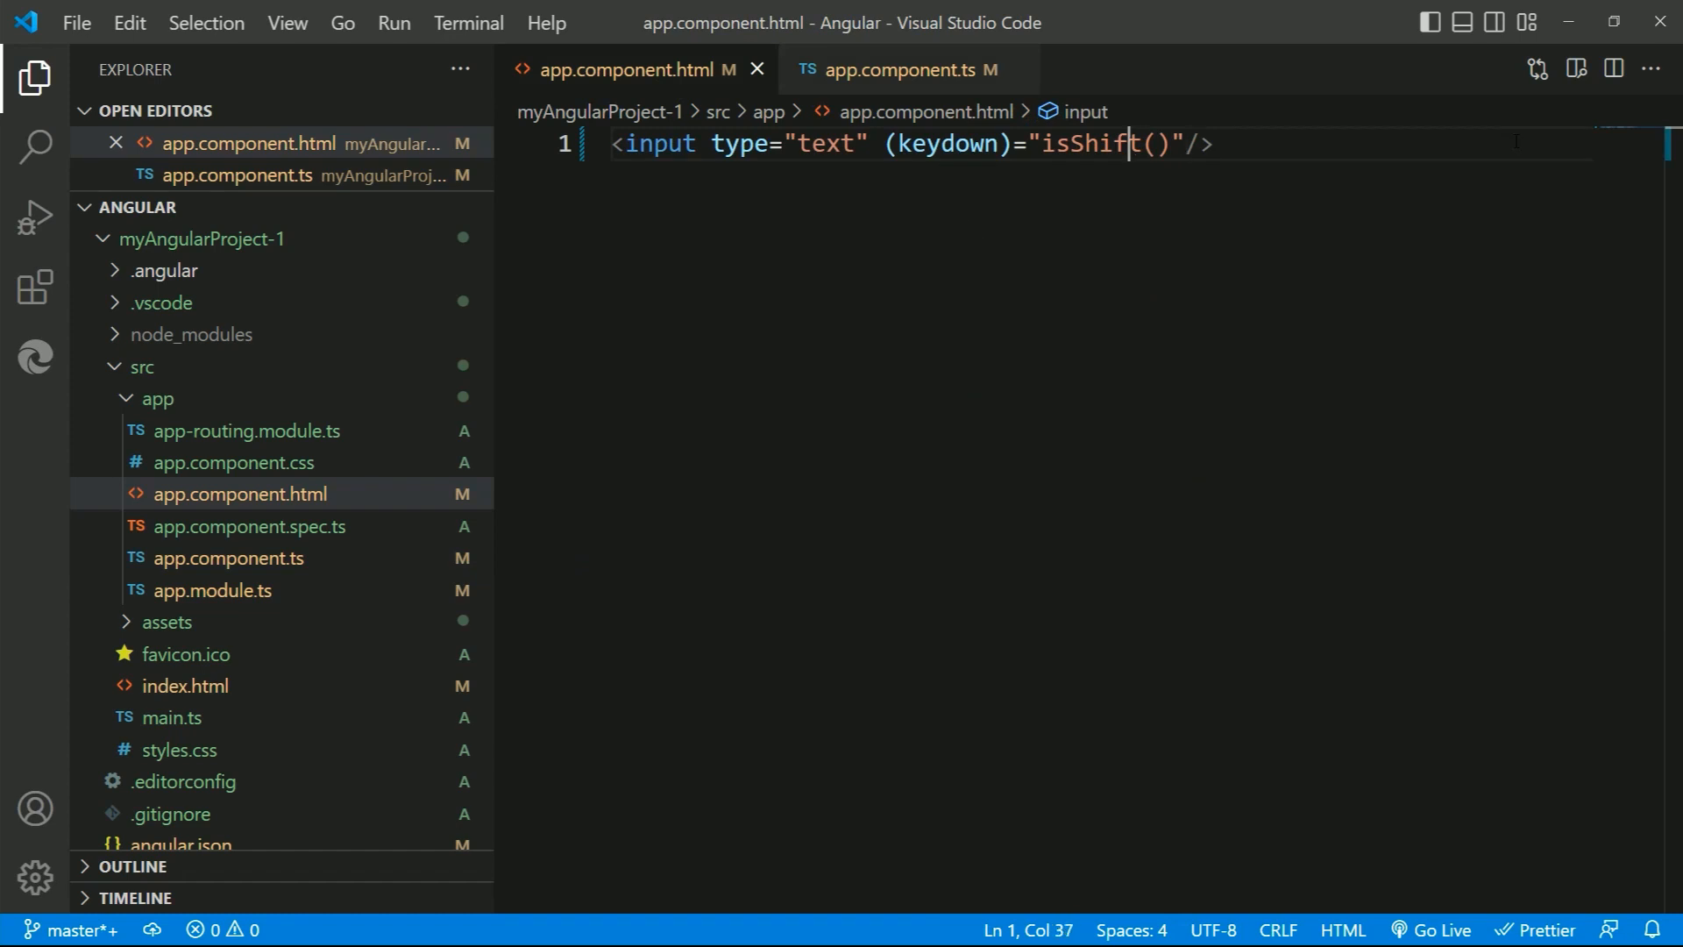
text(.shift.y)
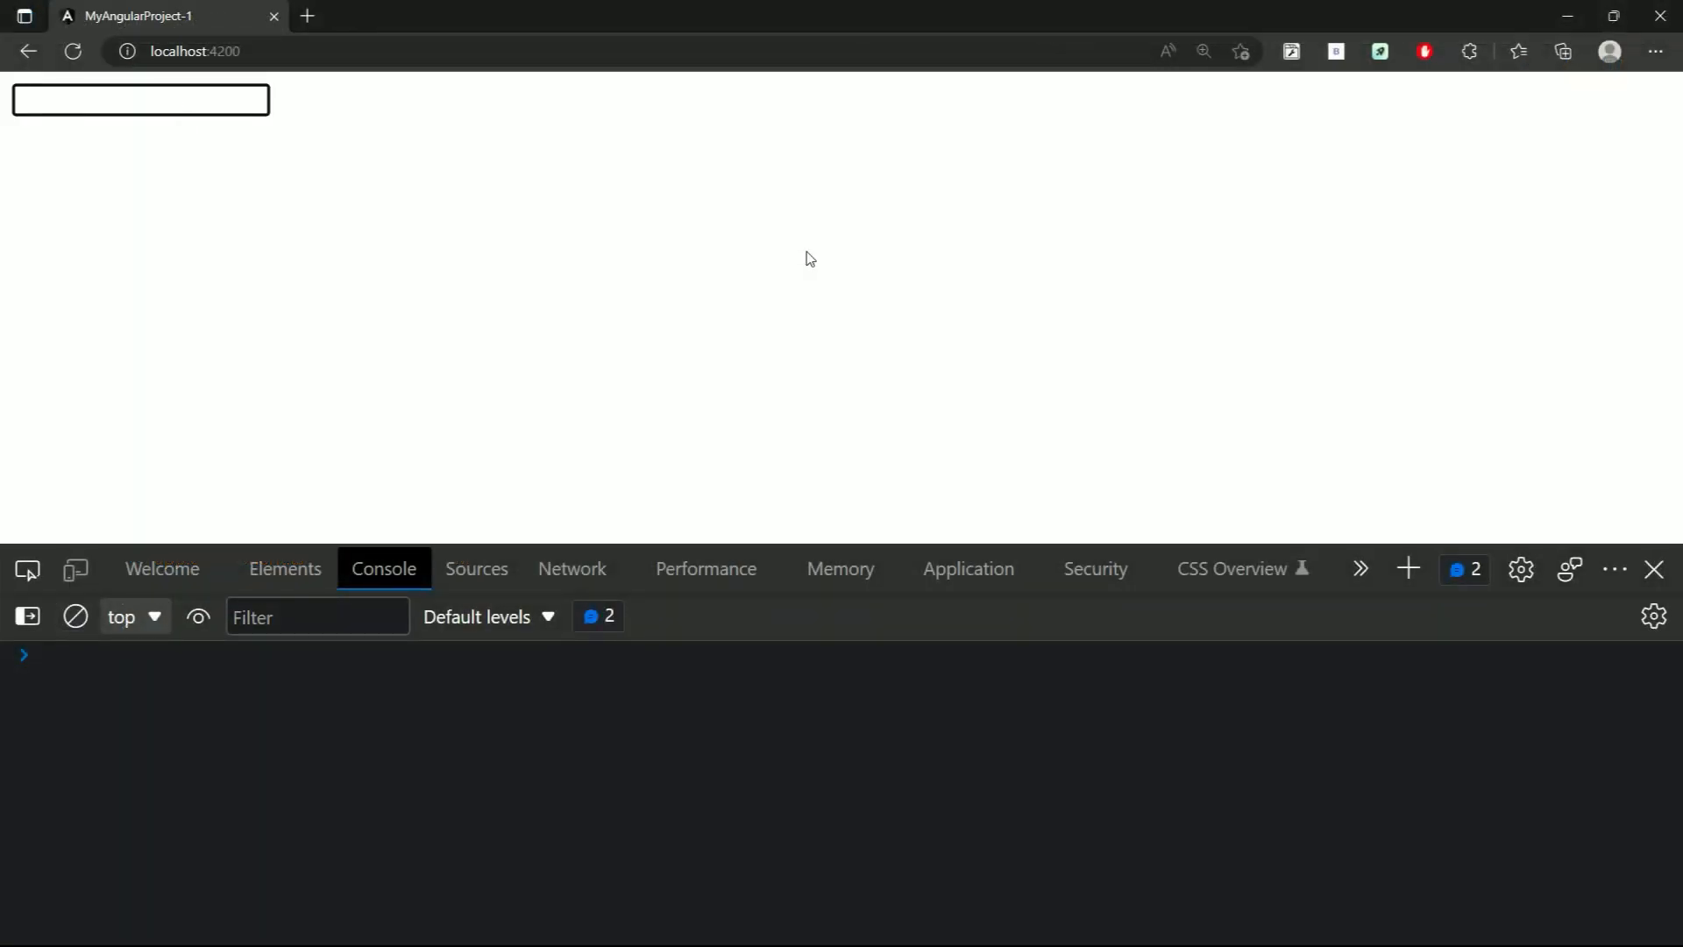
Test in Edge by typing Shift+Y, then y and u, confirming only one console log
text(Y)
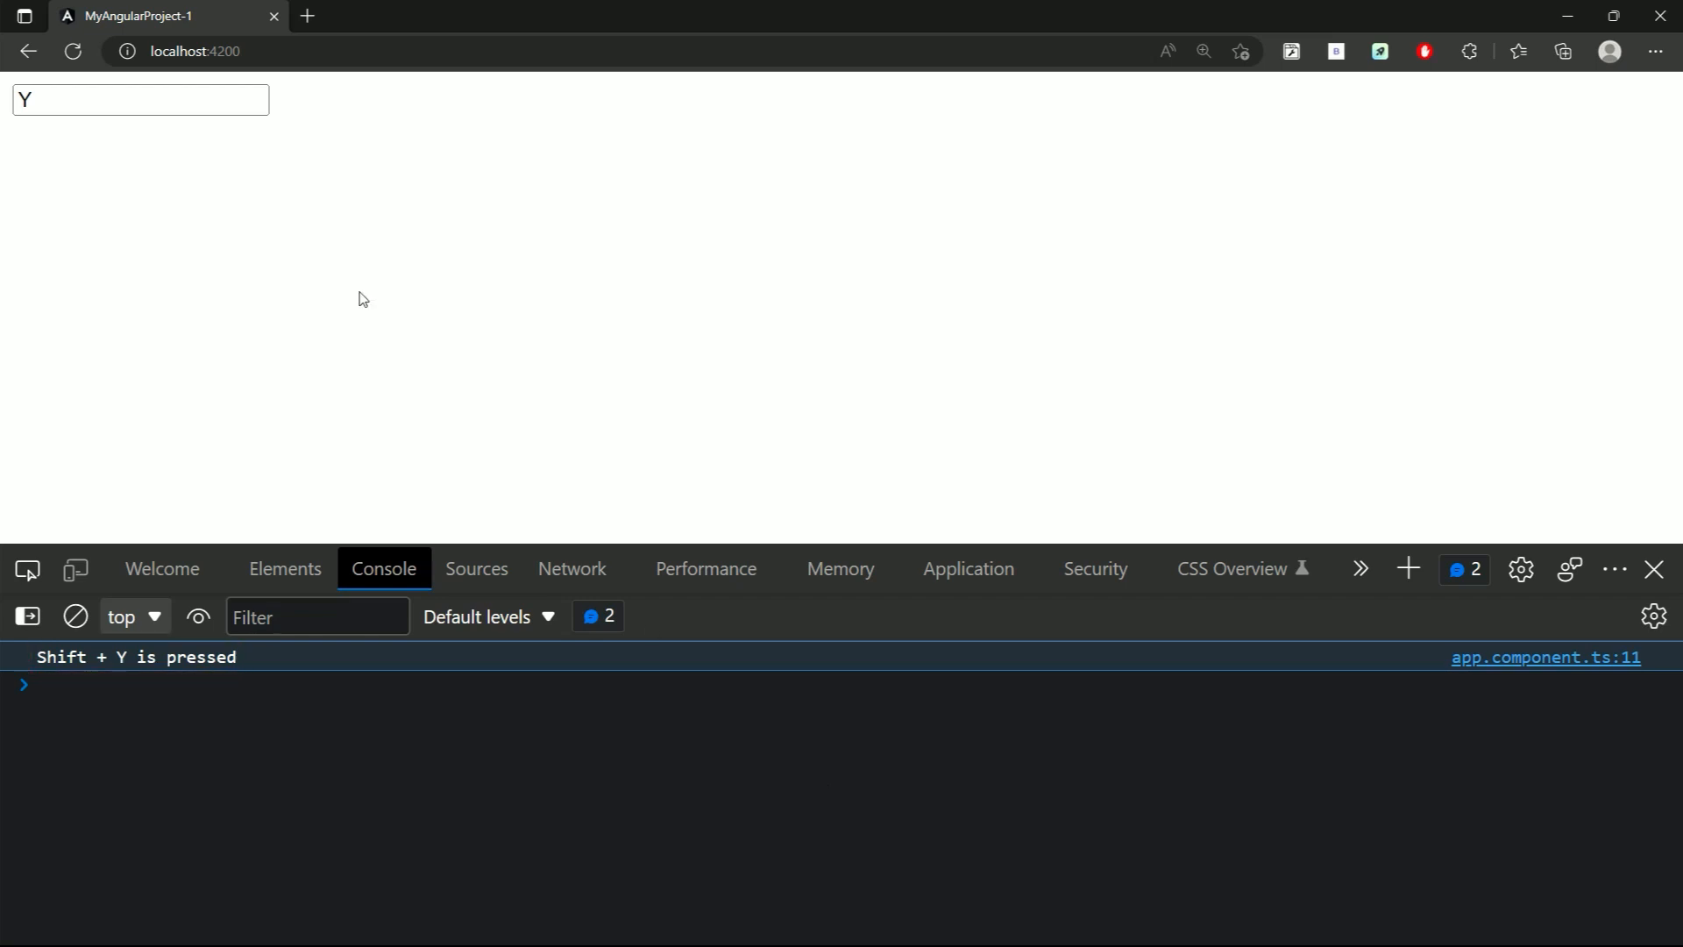
text(y)
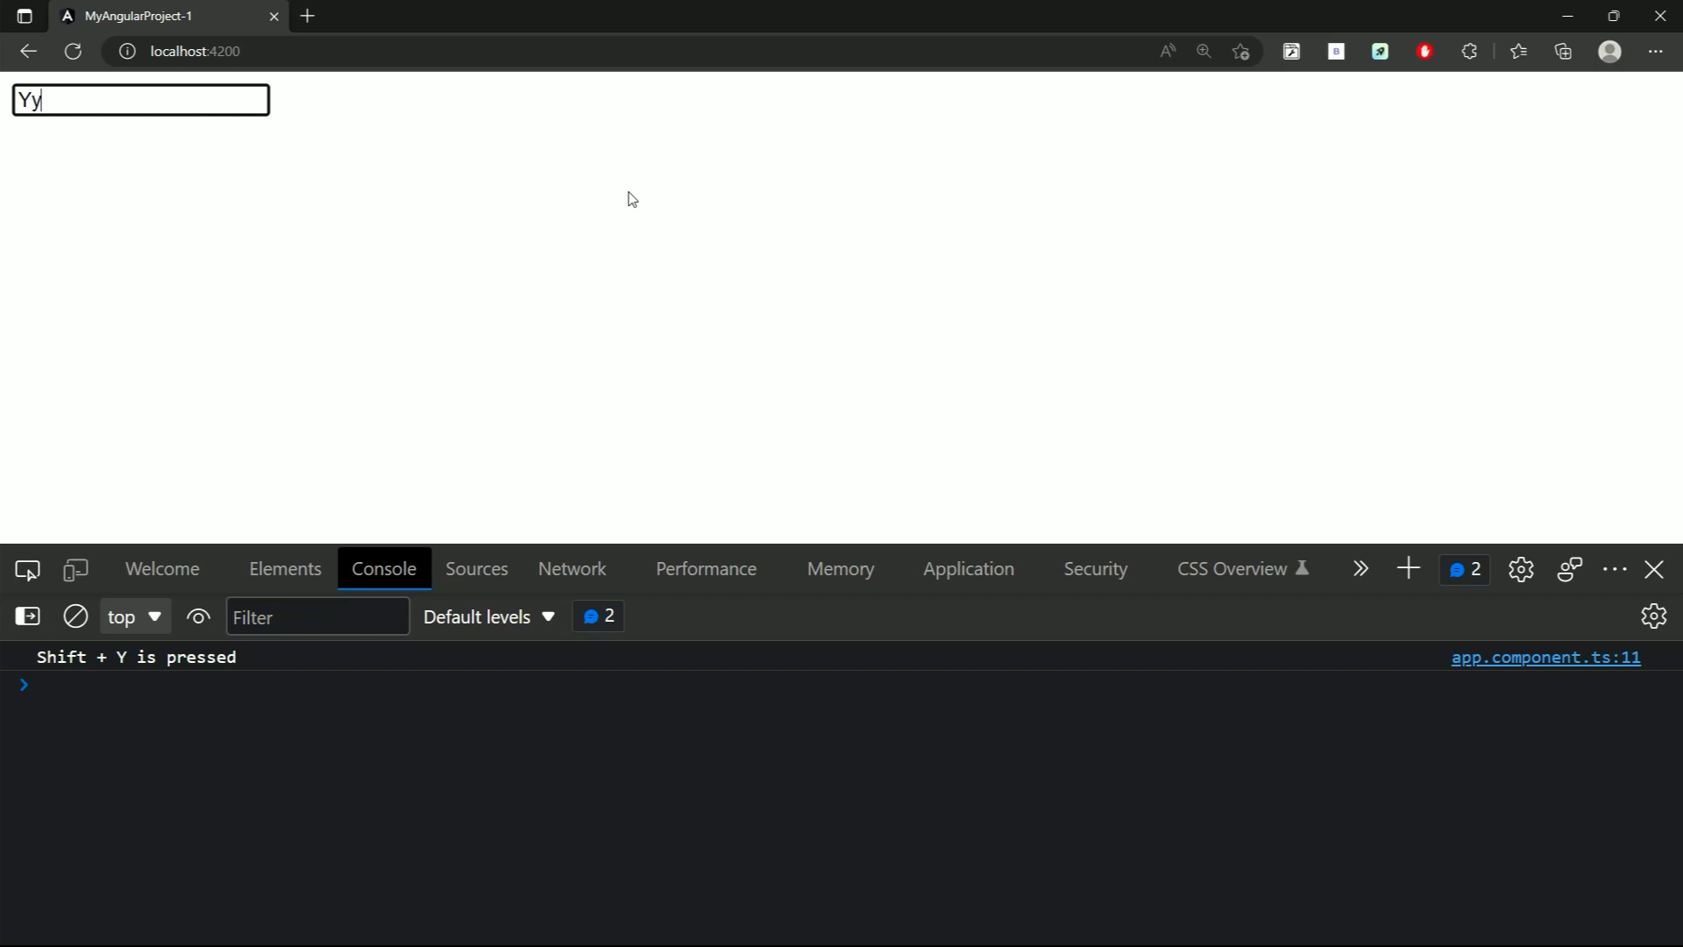
text(u)
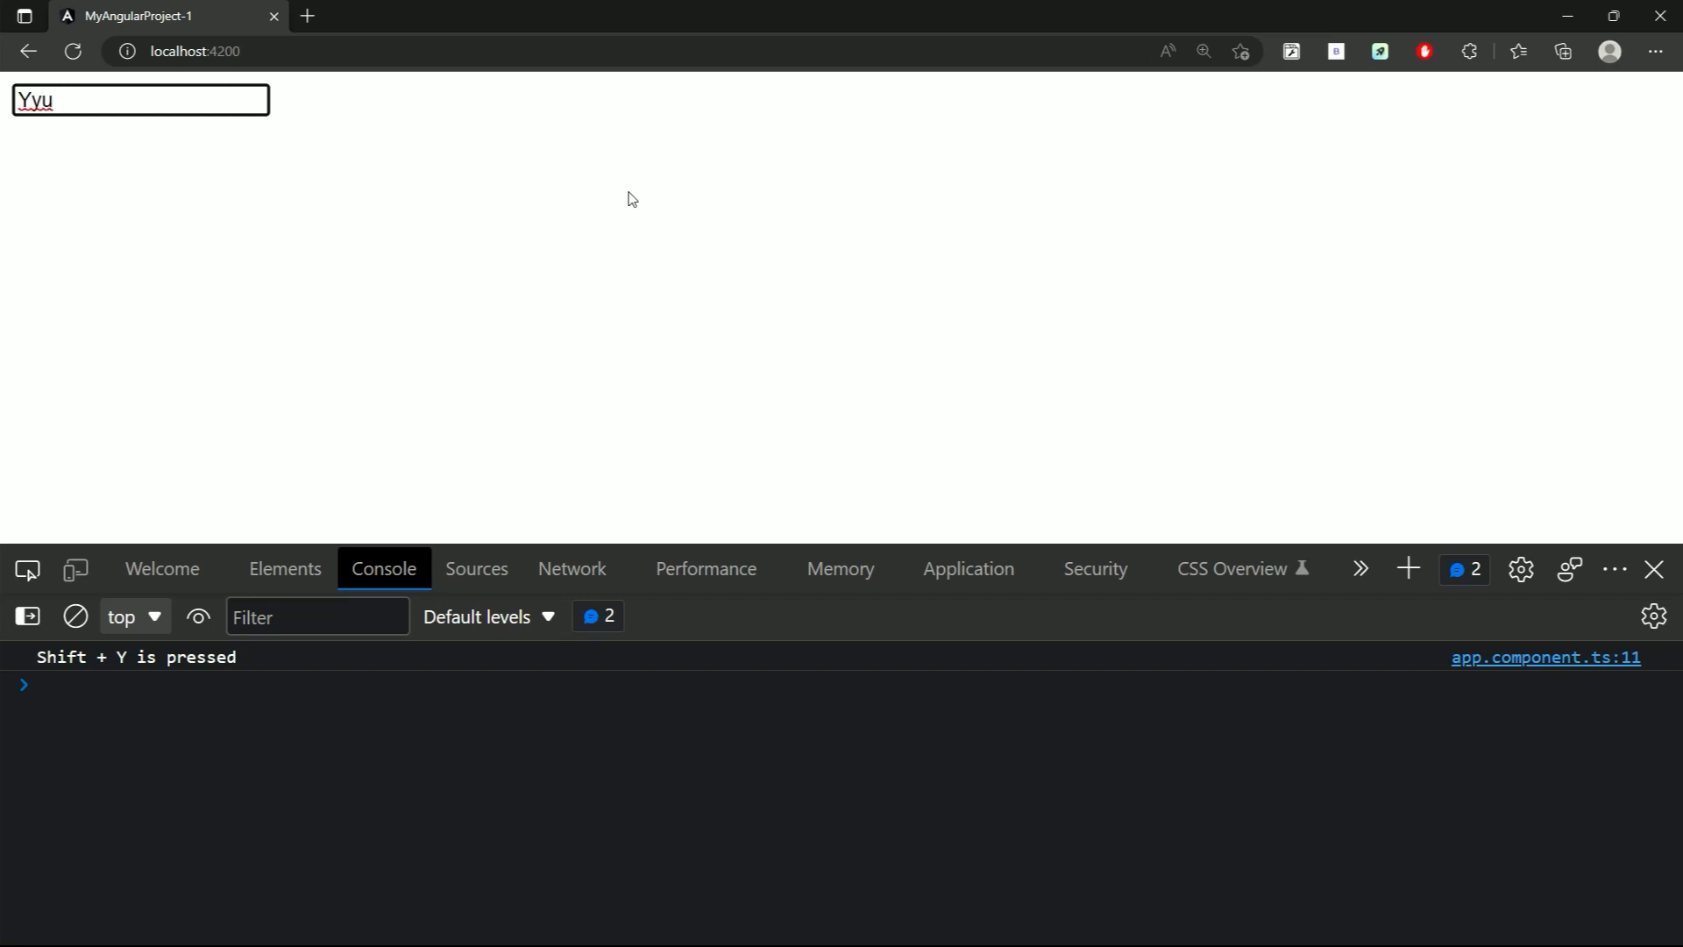
key(Backspace)
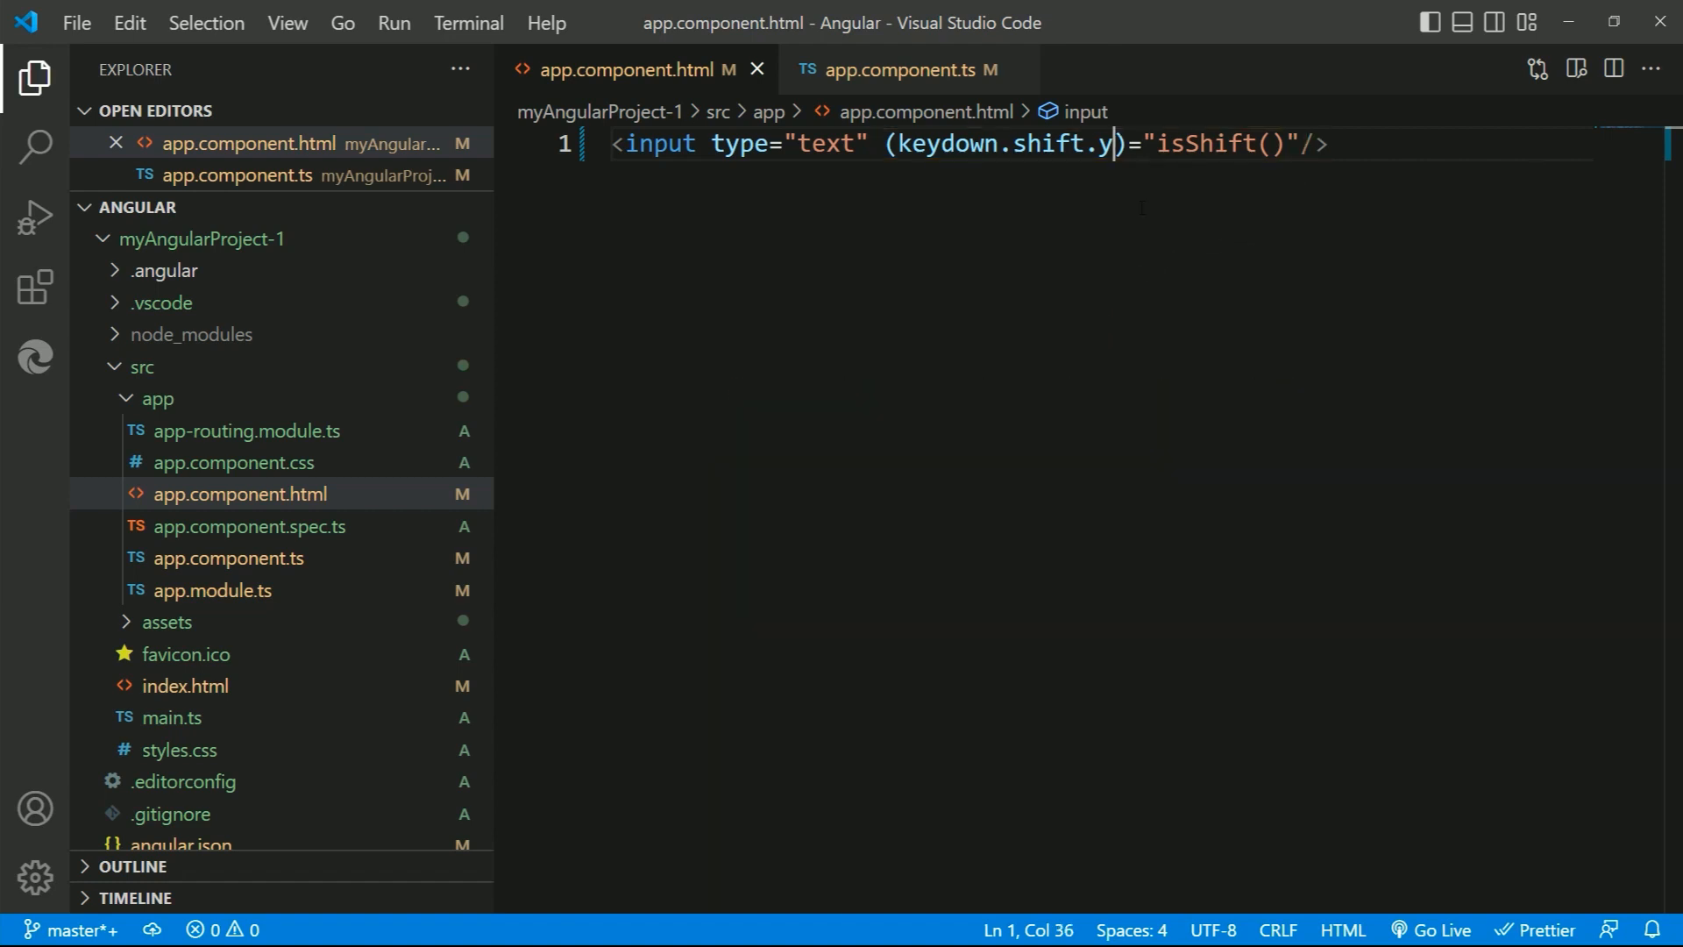
Revert the binding to plain keydown calling isShift($event)
key(Backspace)
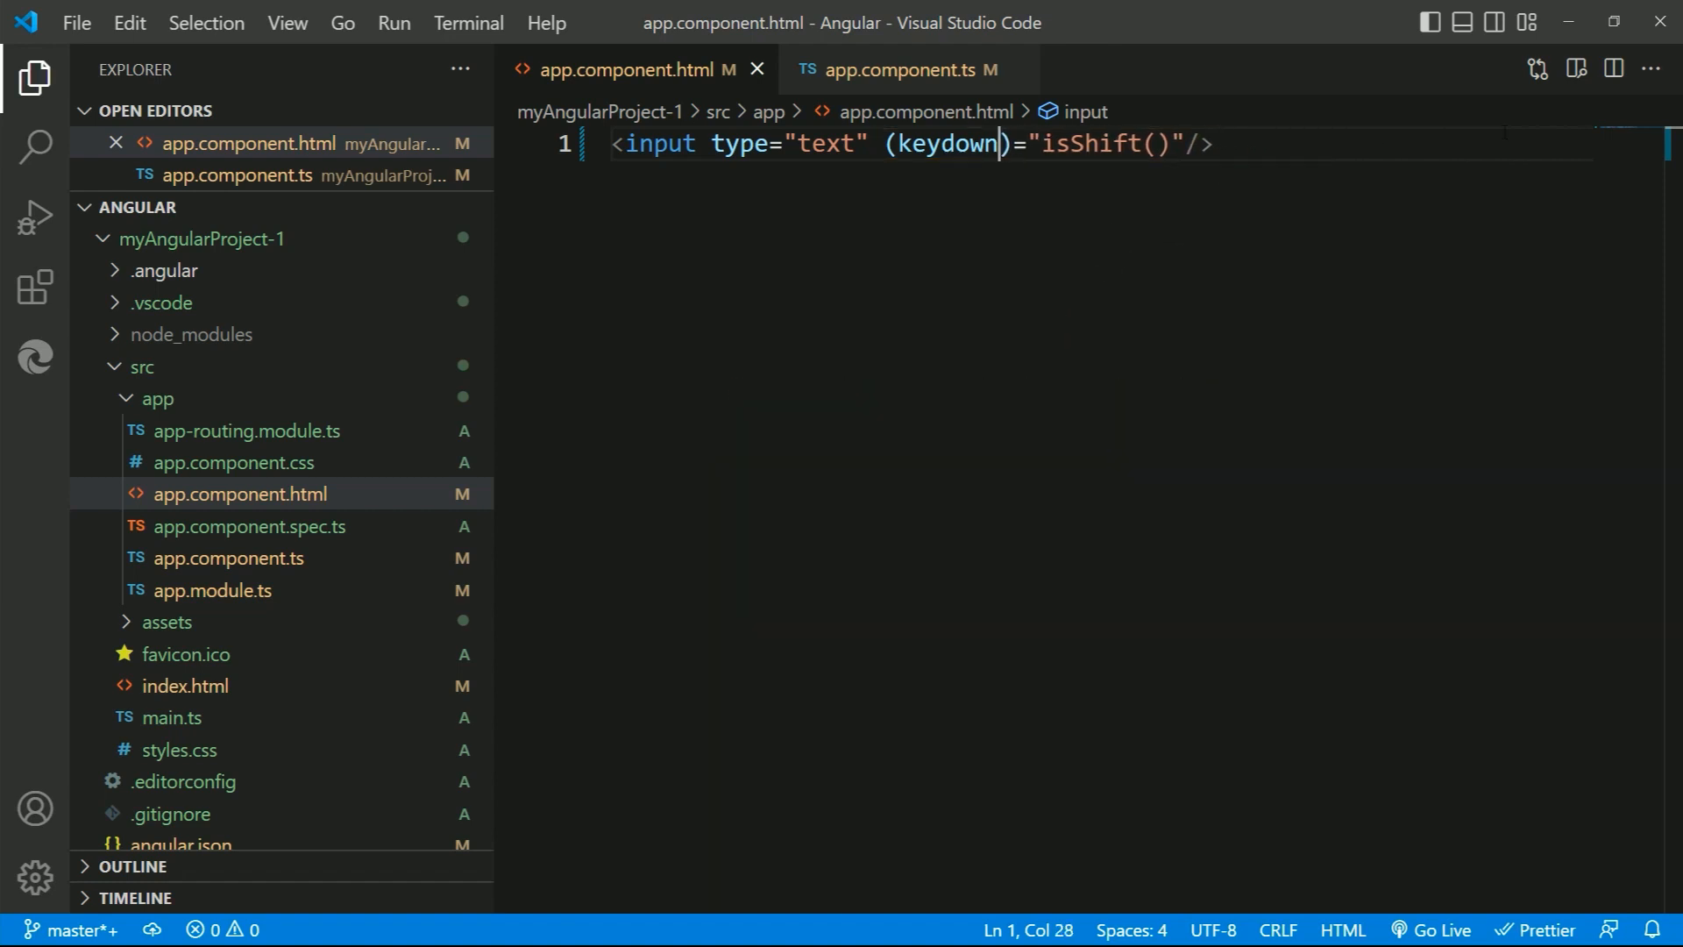
text($)
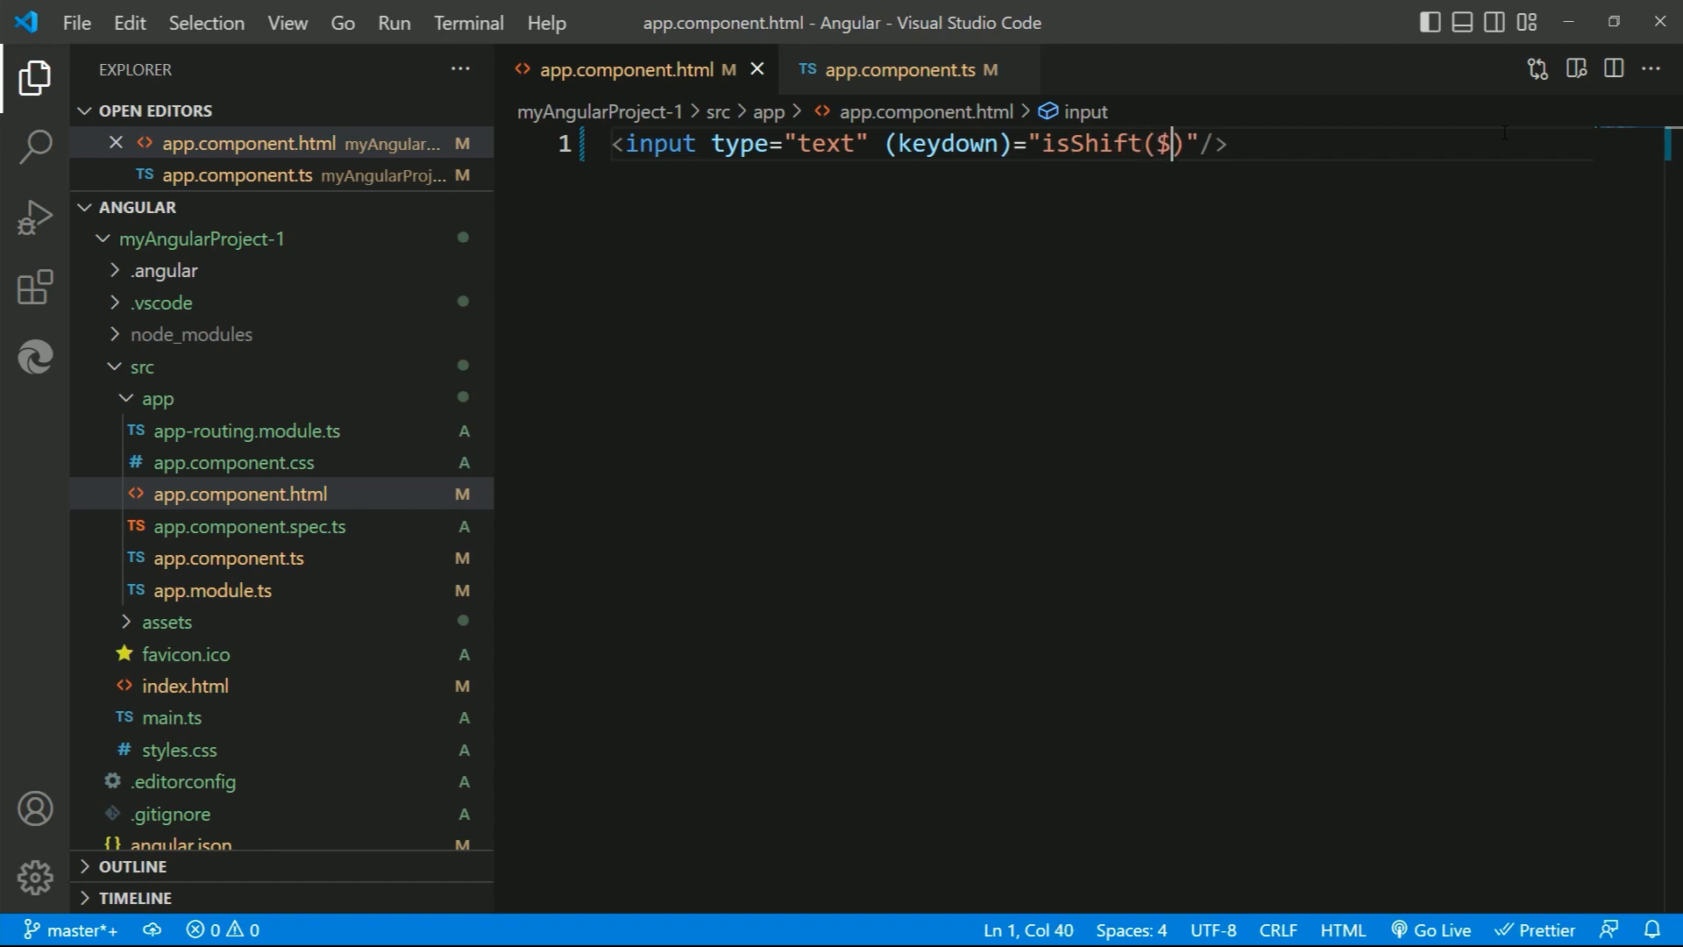
text(event)
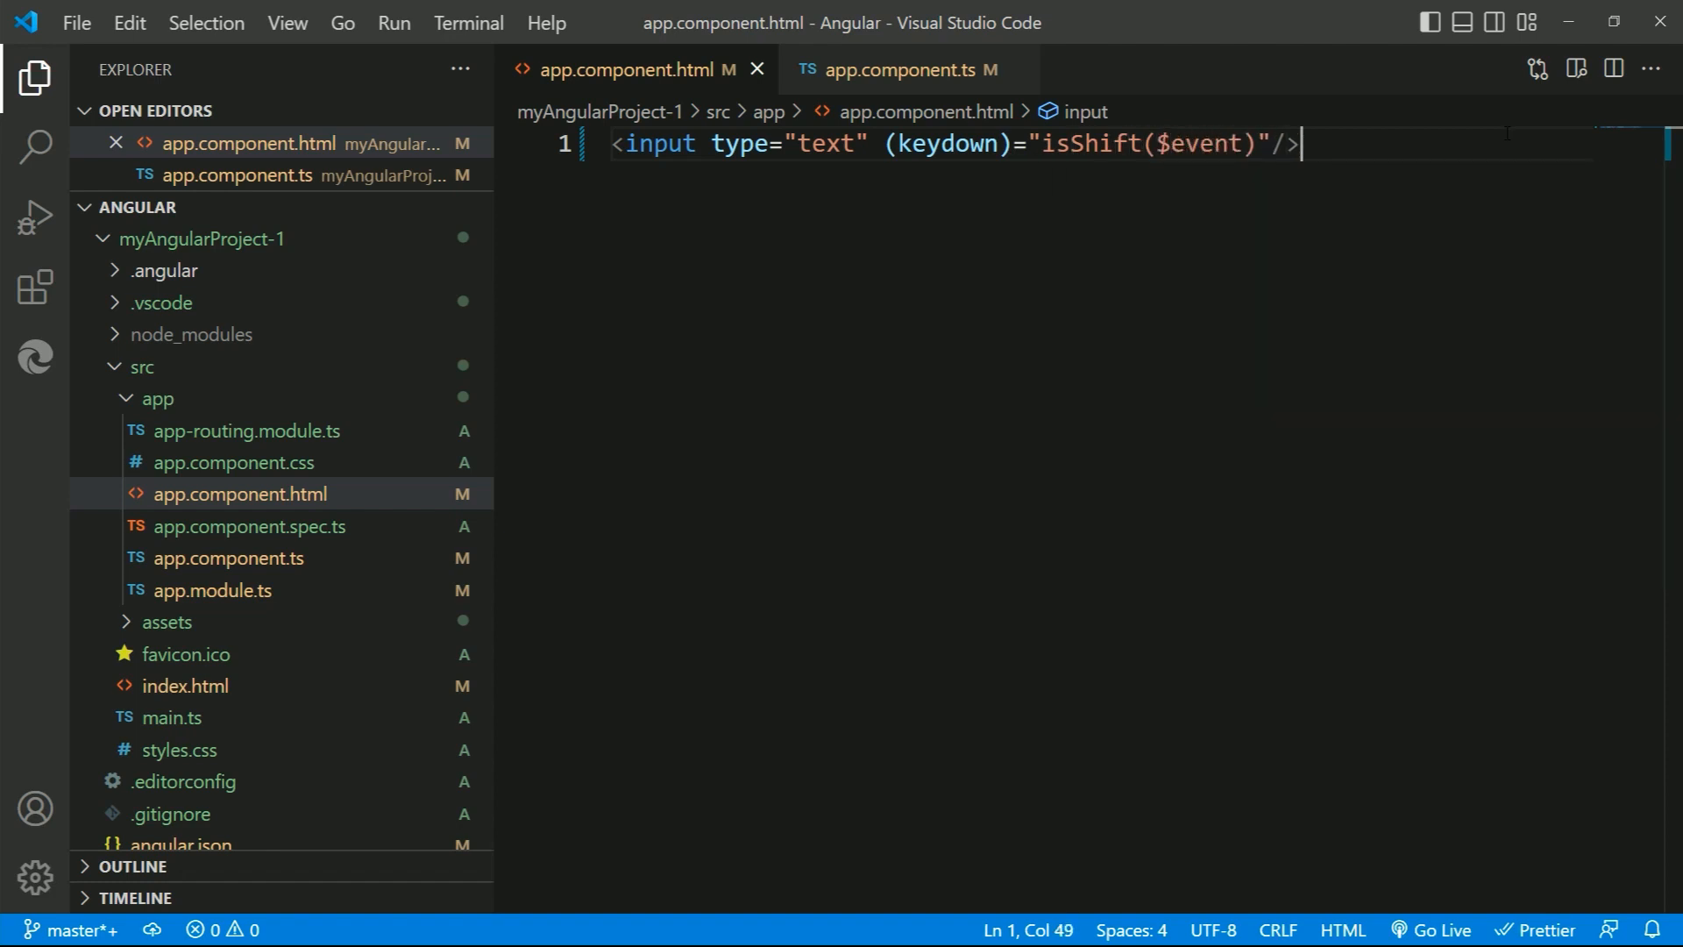
click(899, 69)
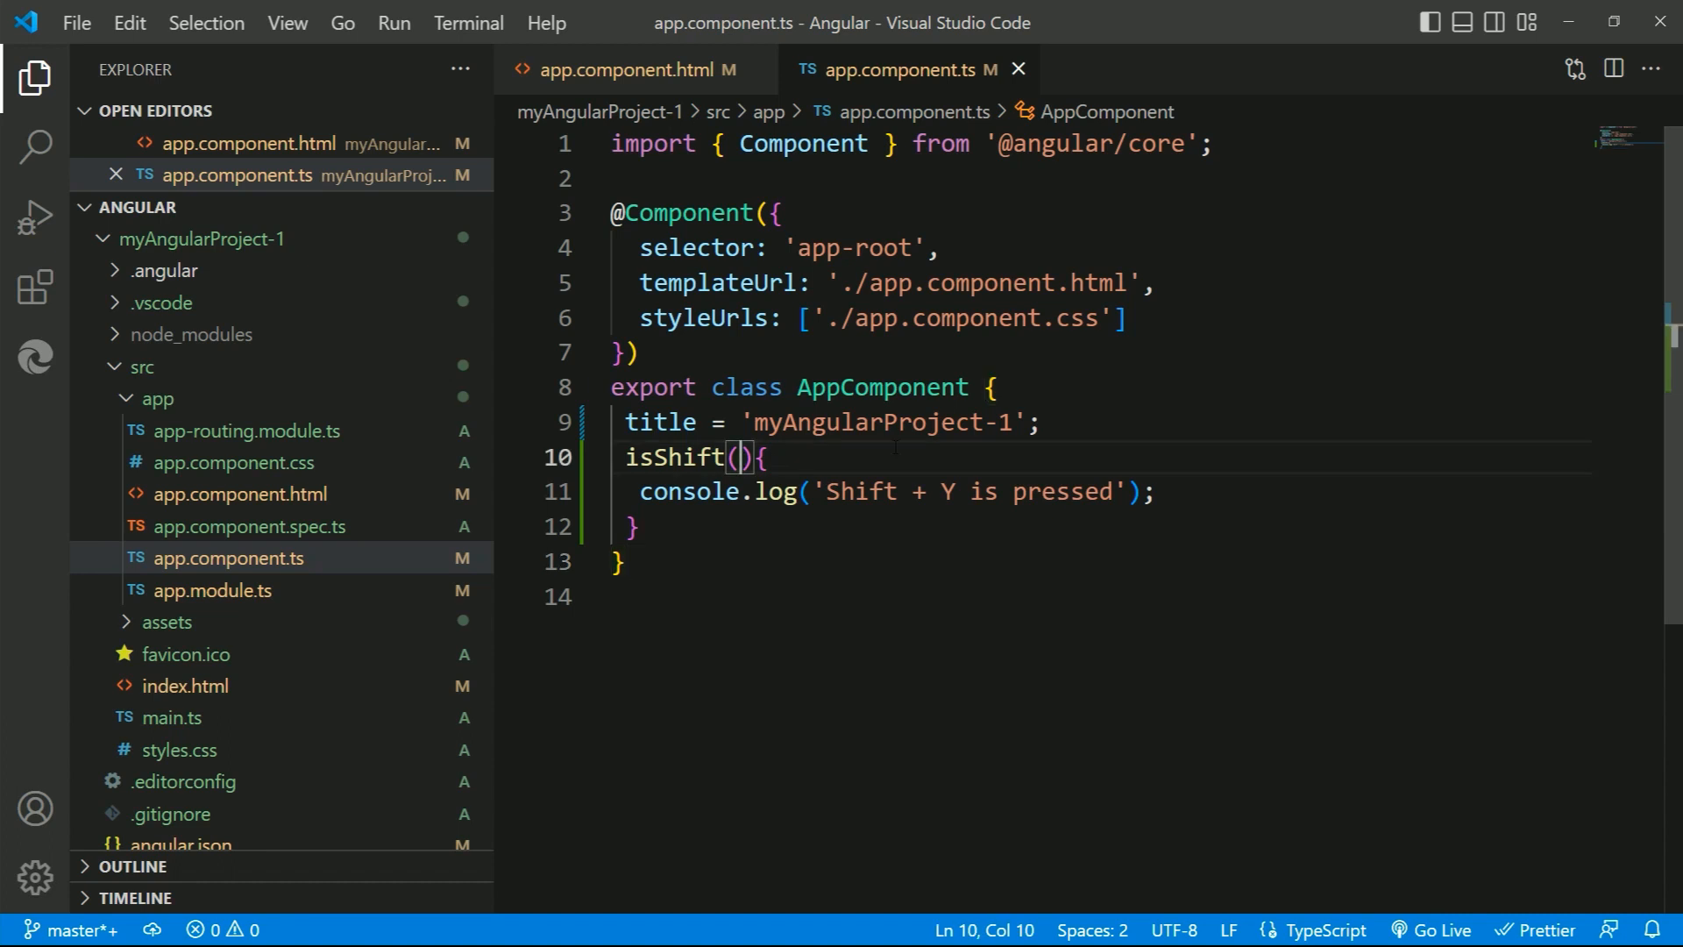
Give isShift an event:any parameter guarded by if(event.shiftKey && event.key...), then test Shift+Y in Edge
text(event:)
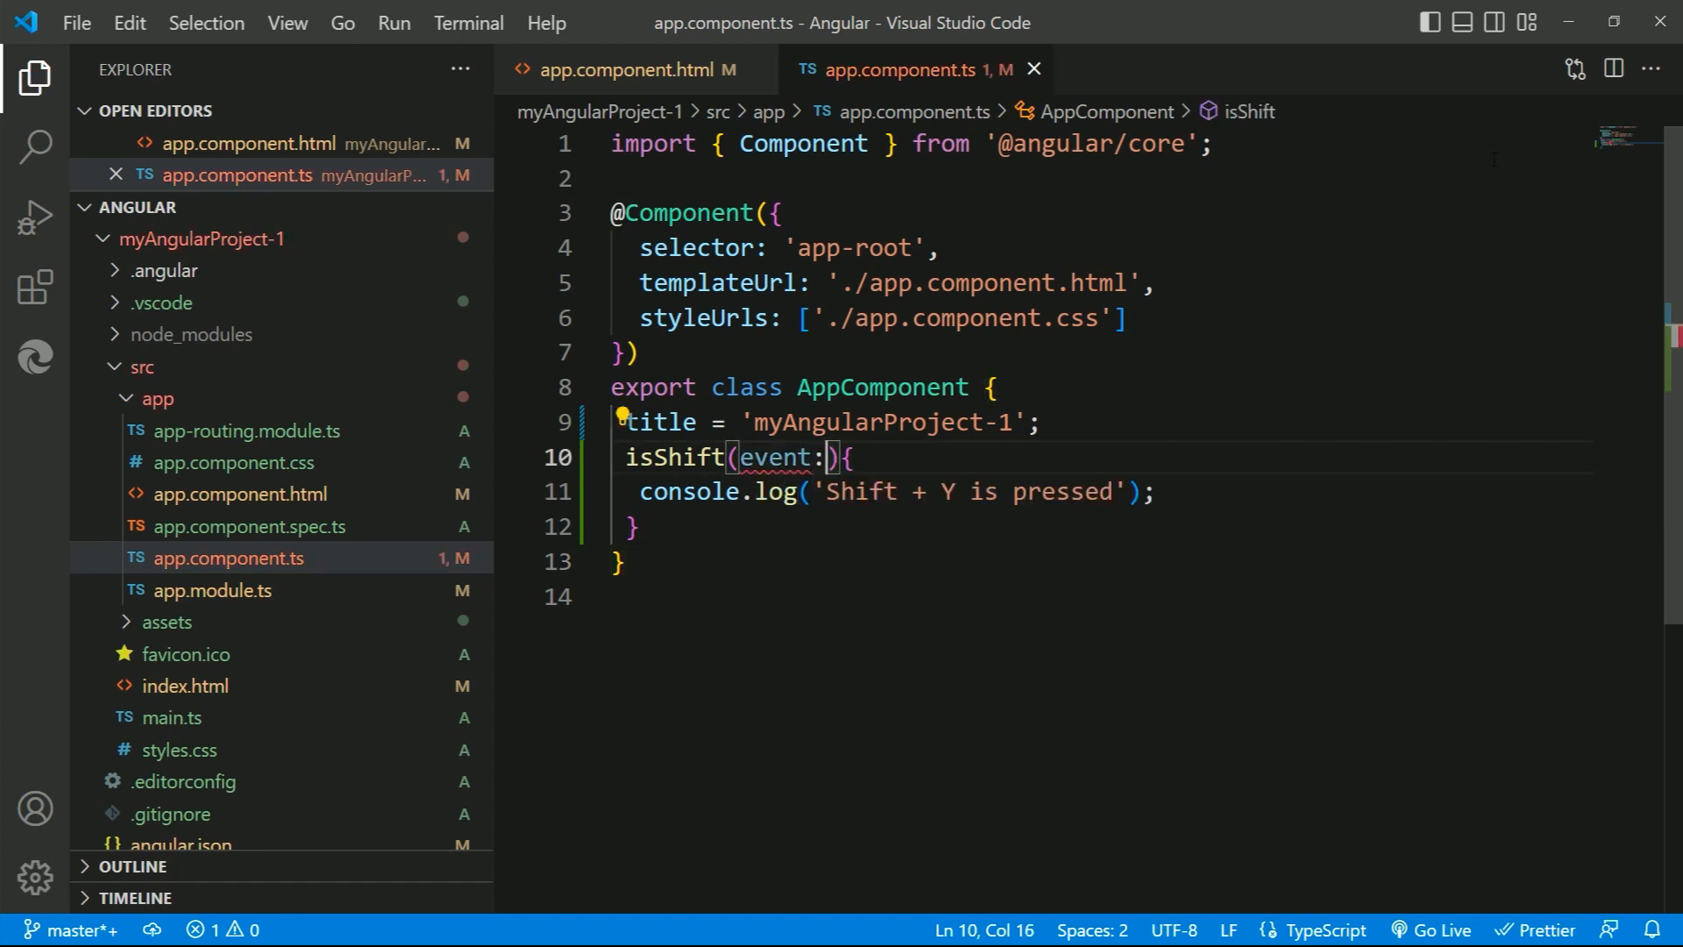
text(any)
click(1101, 491)
text(,event)
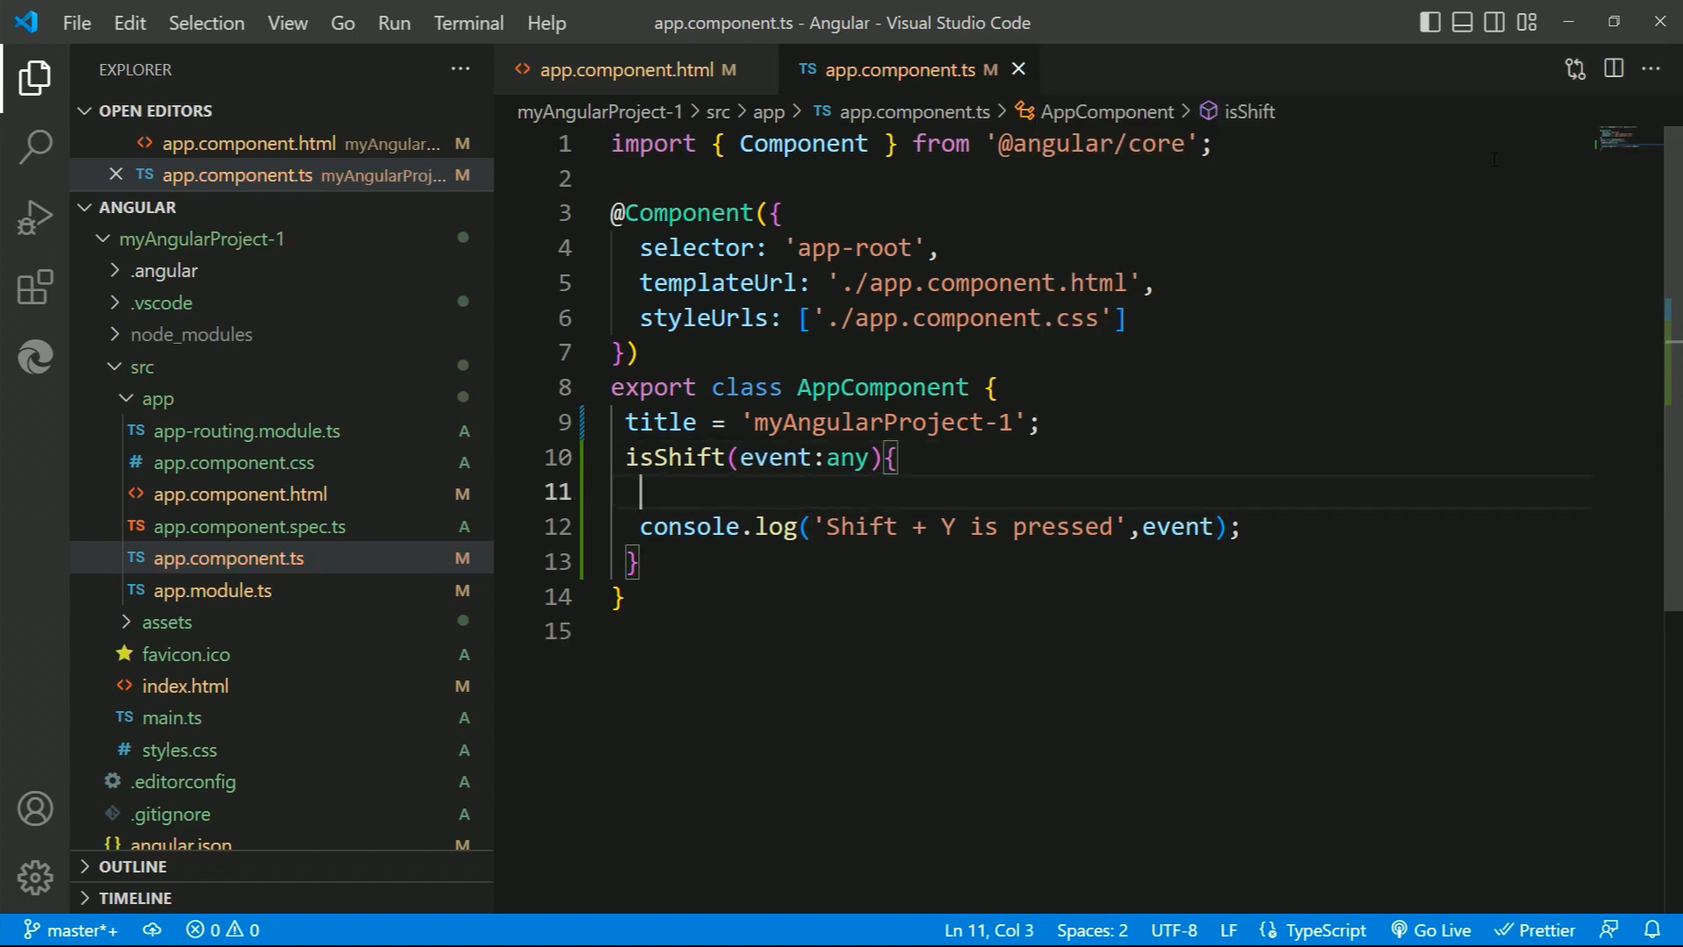
text(if()
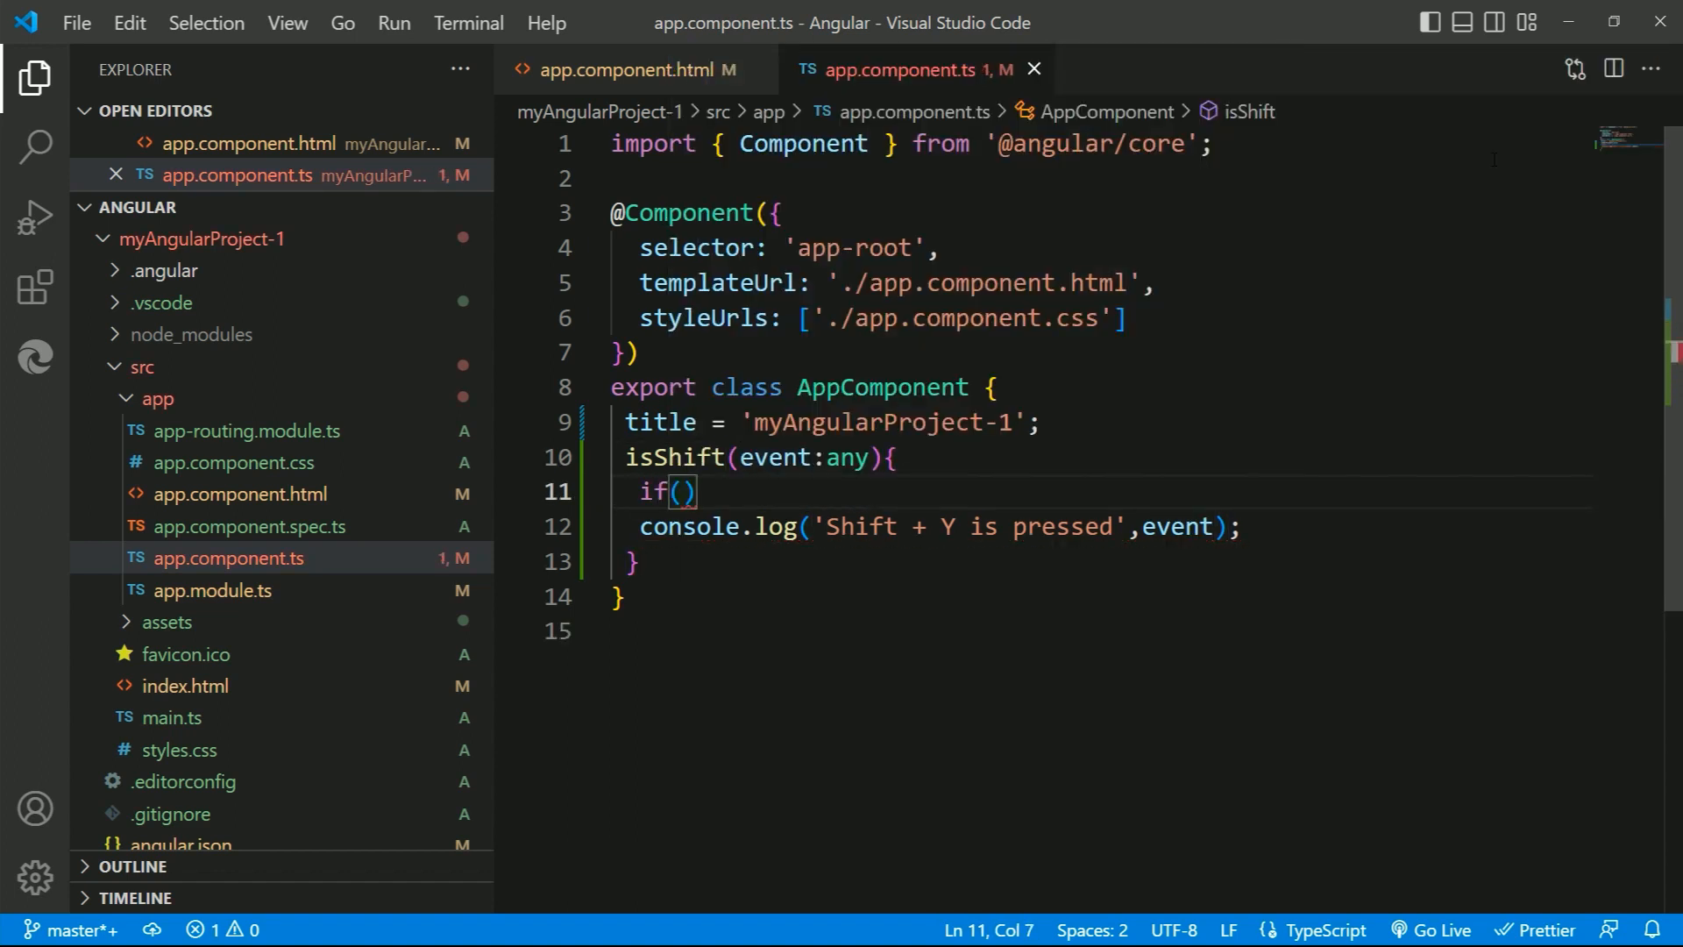
text(event.shiftKey)
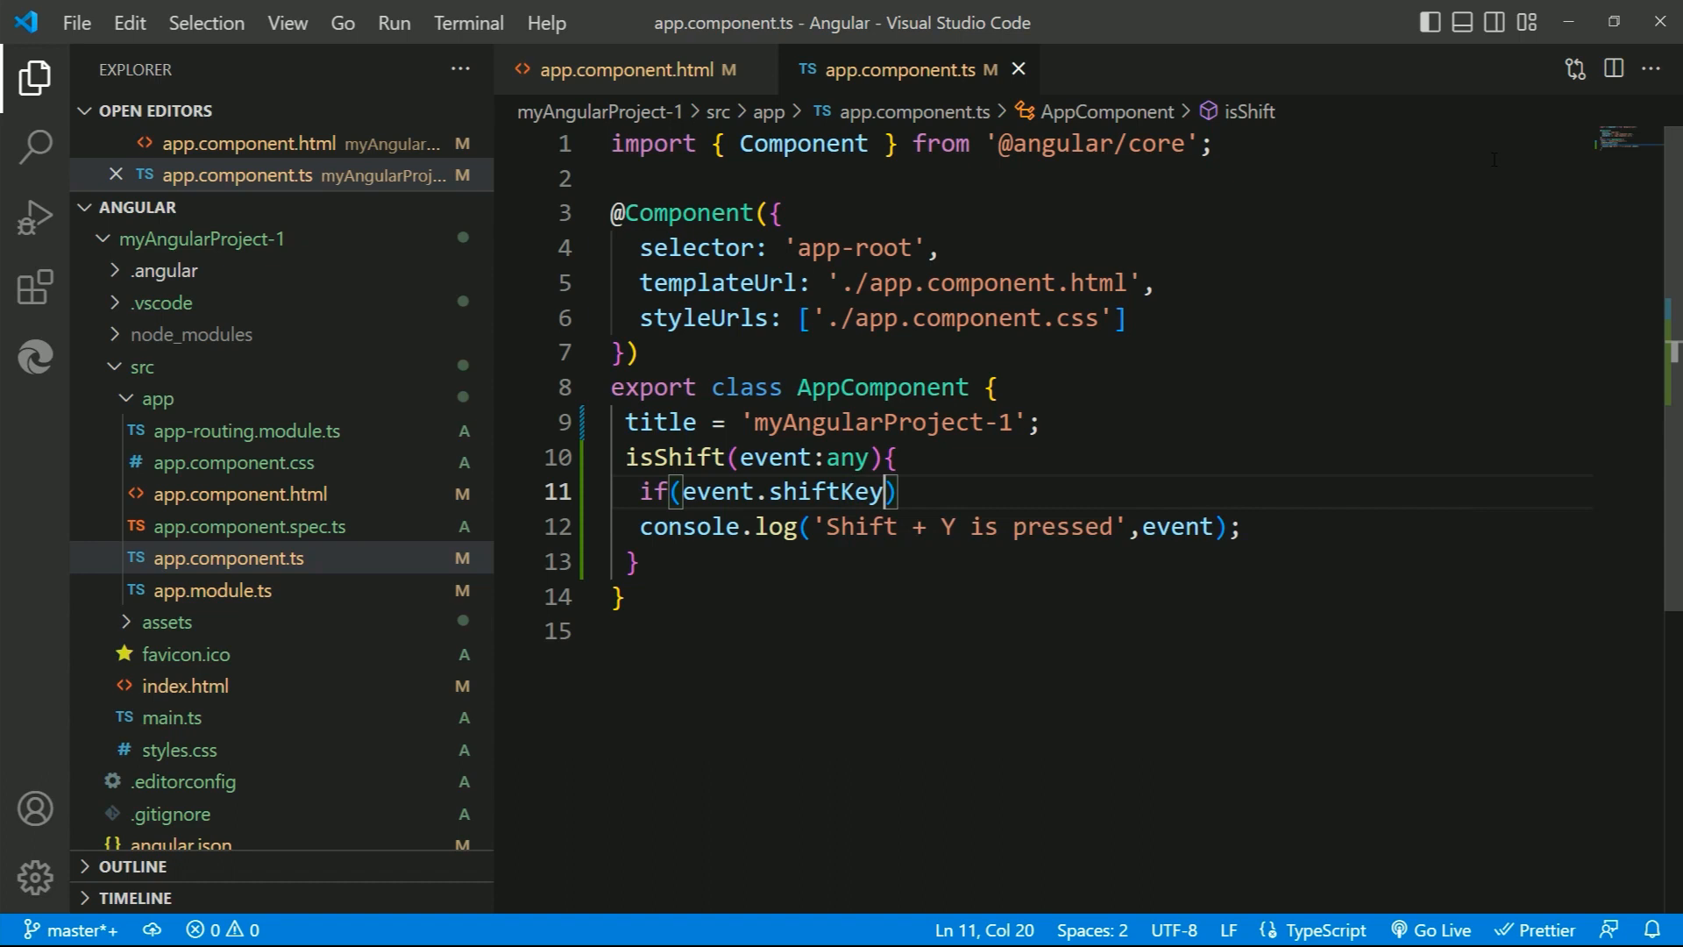
text(&& event.)
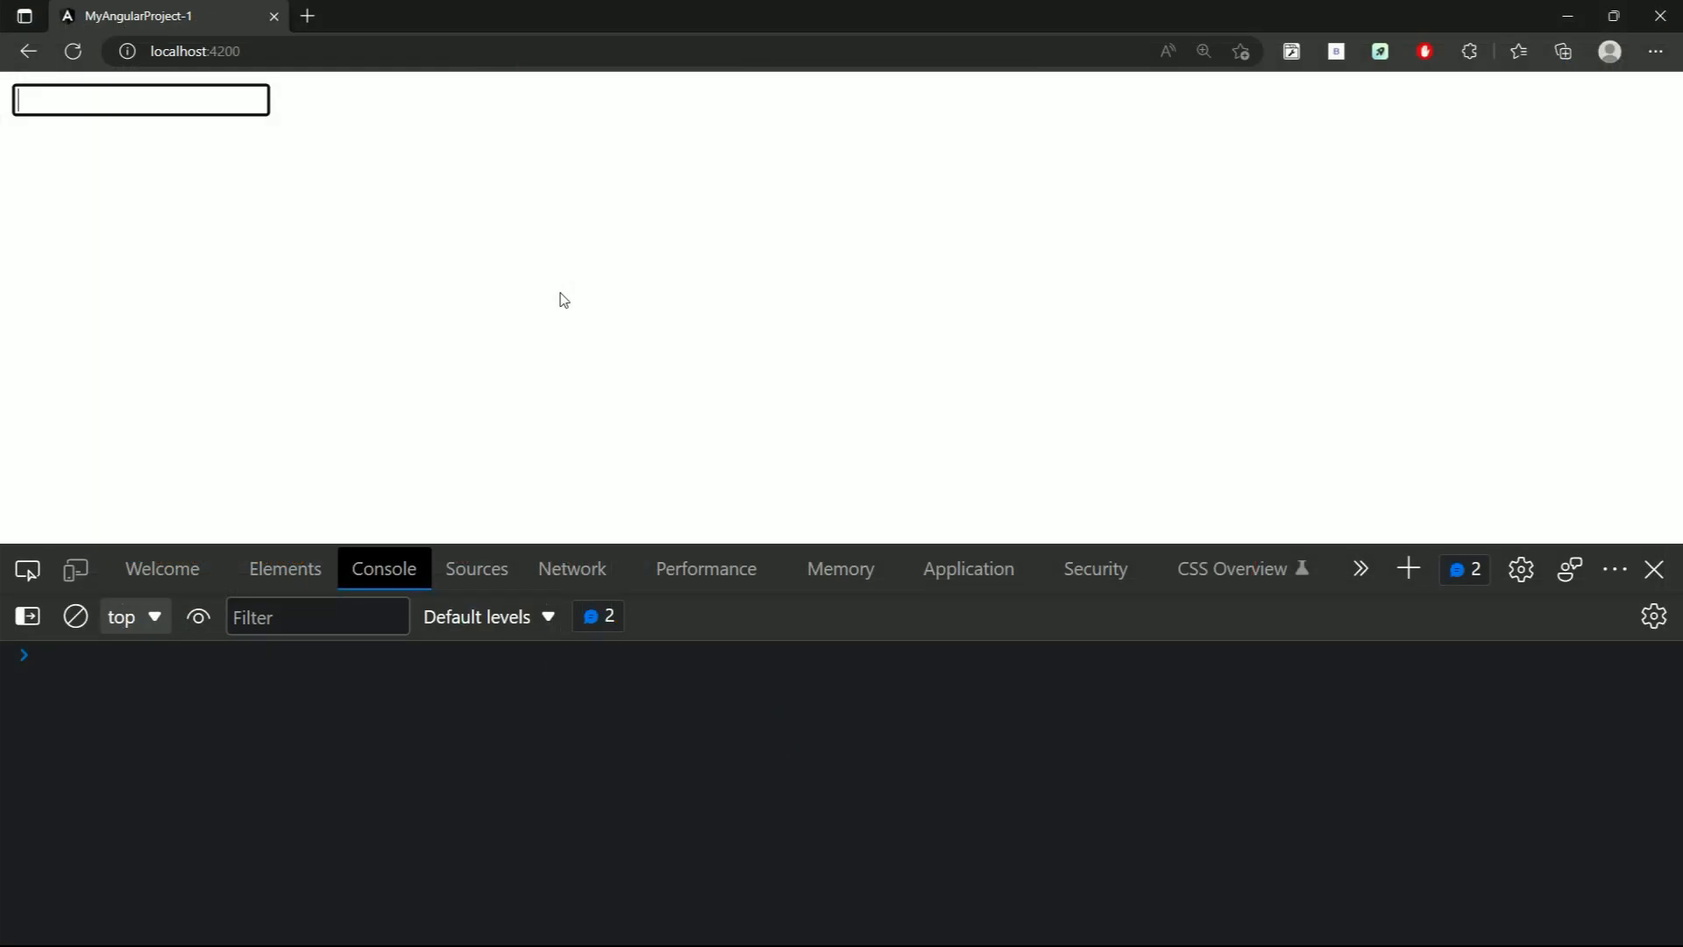
text(Y)
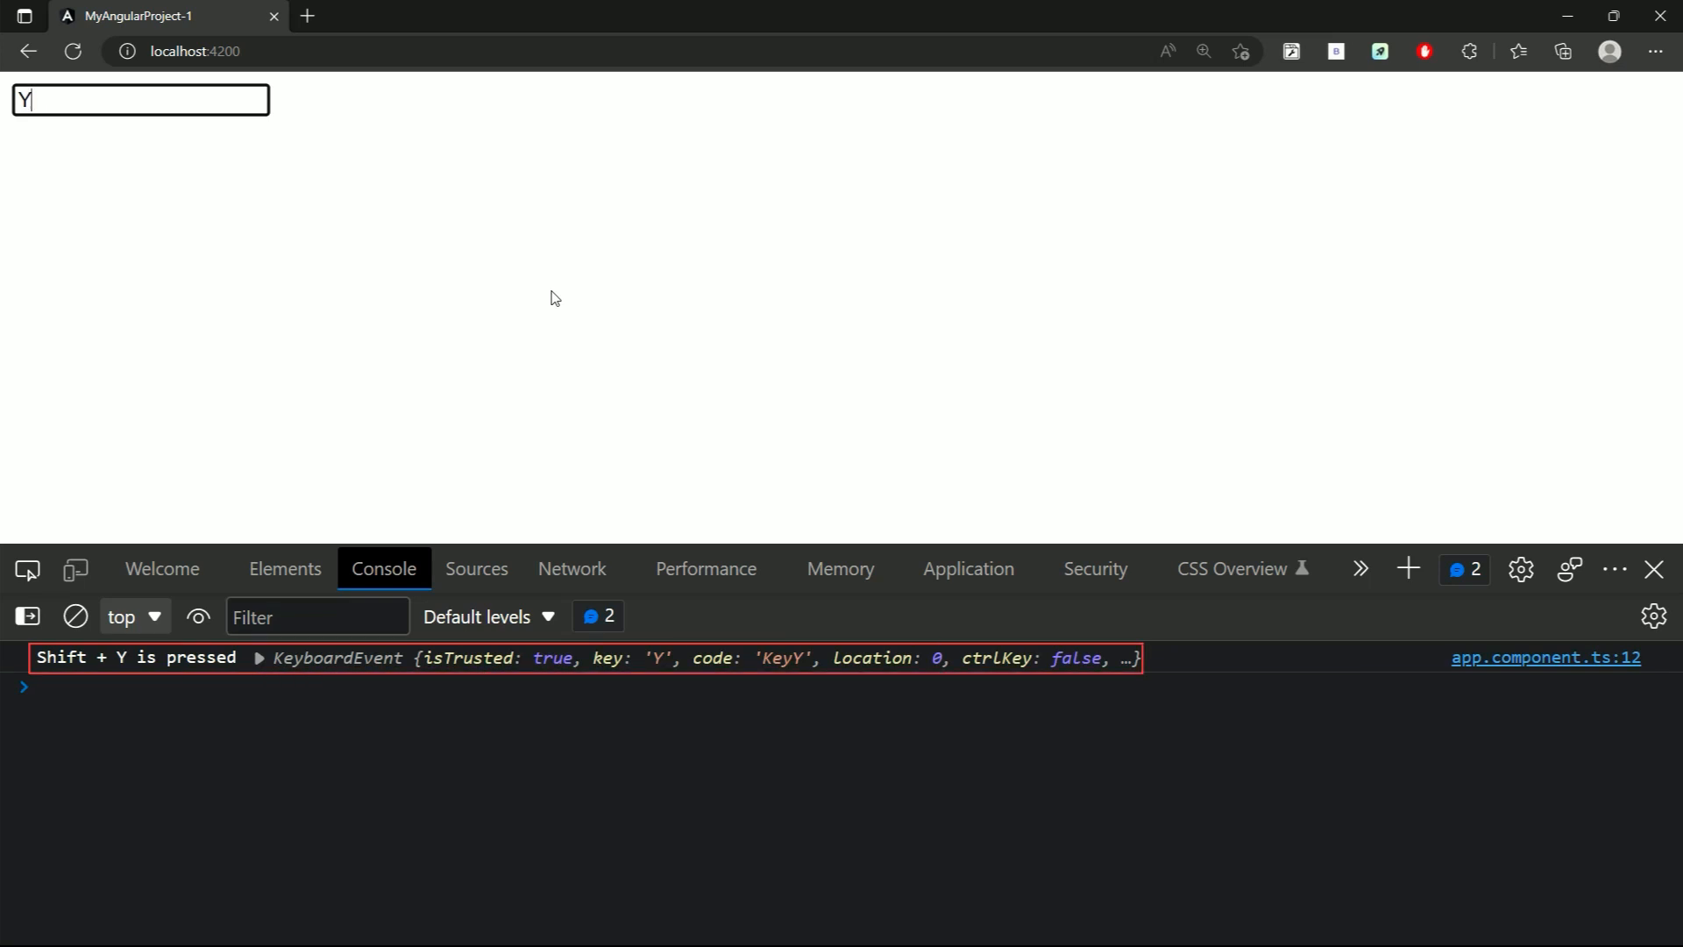